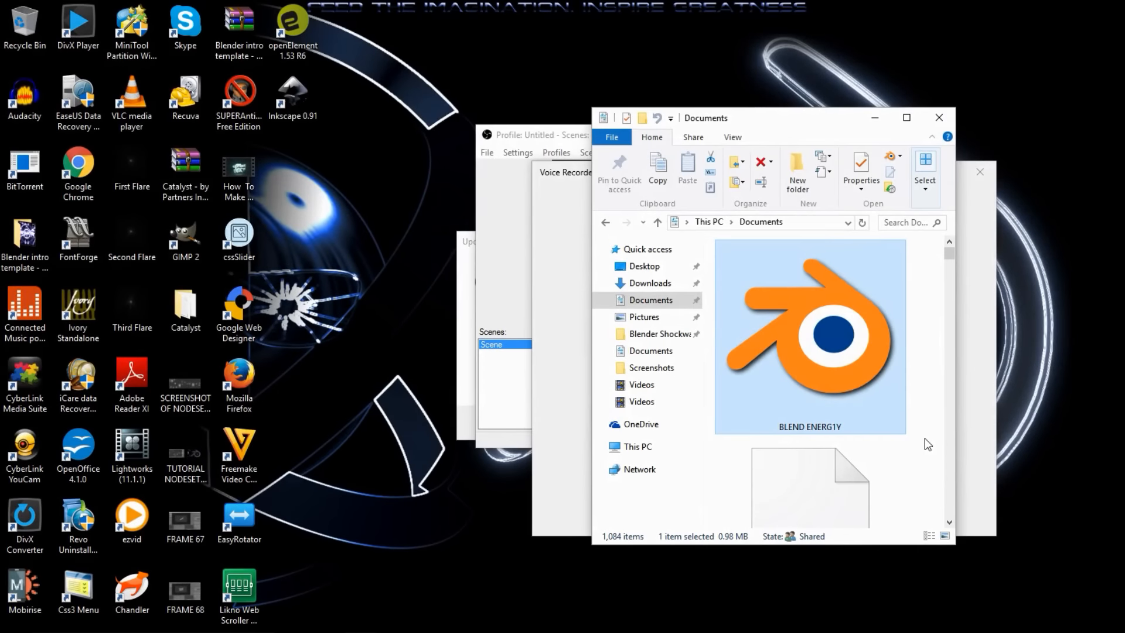
mouse_move(921, 414)
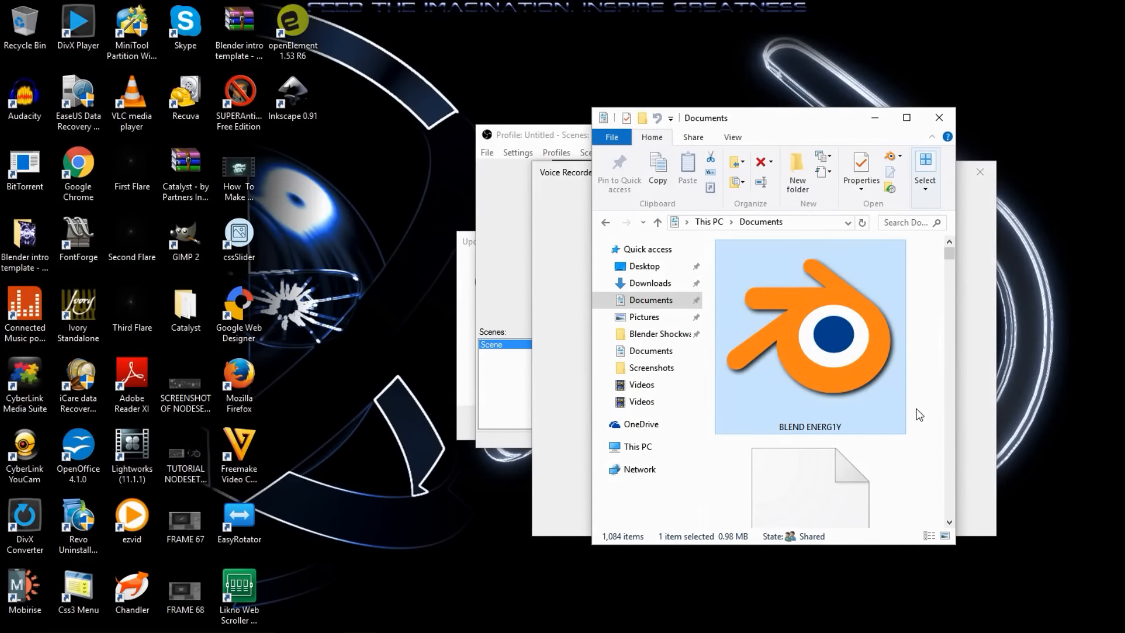
mouse_move(836, 395)
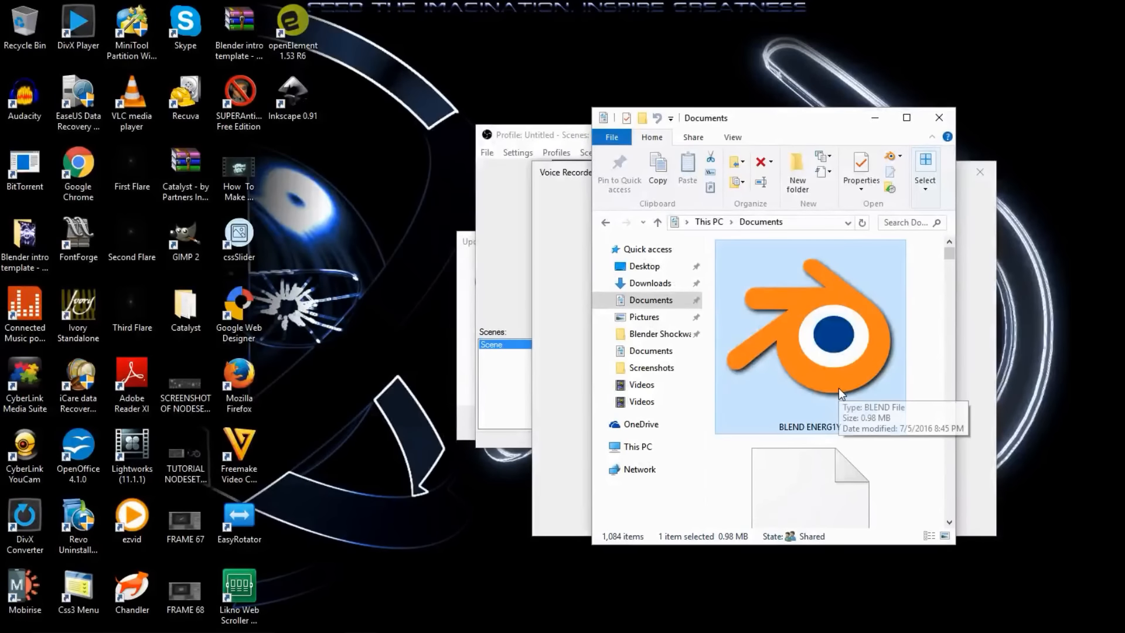
mouse_move(835, 368)
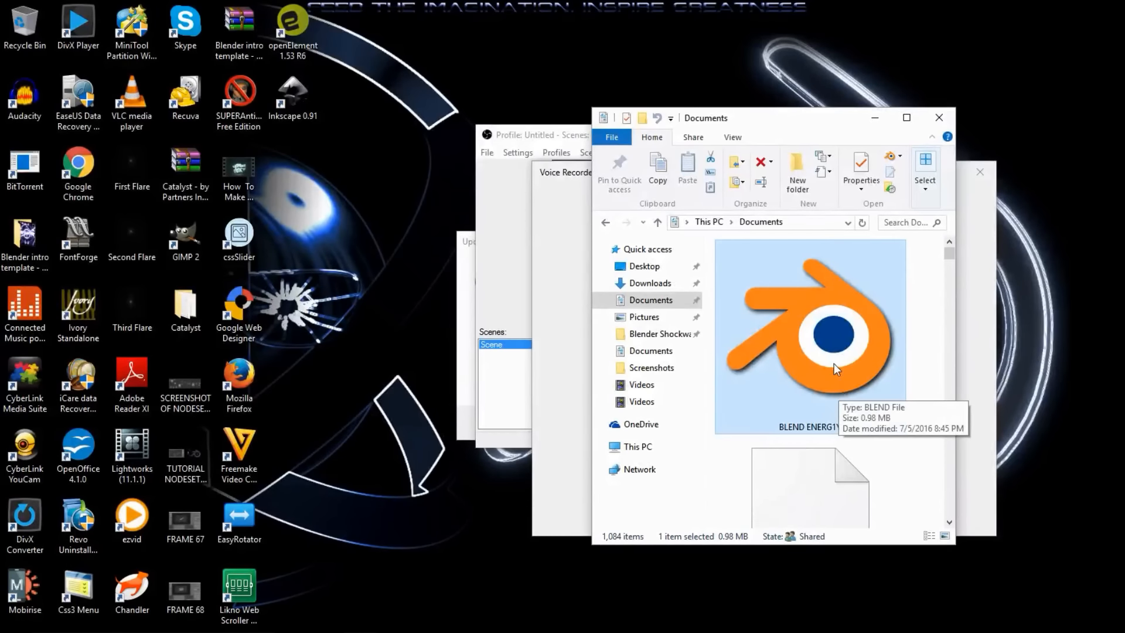
mouse_move(846, 384)
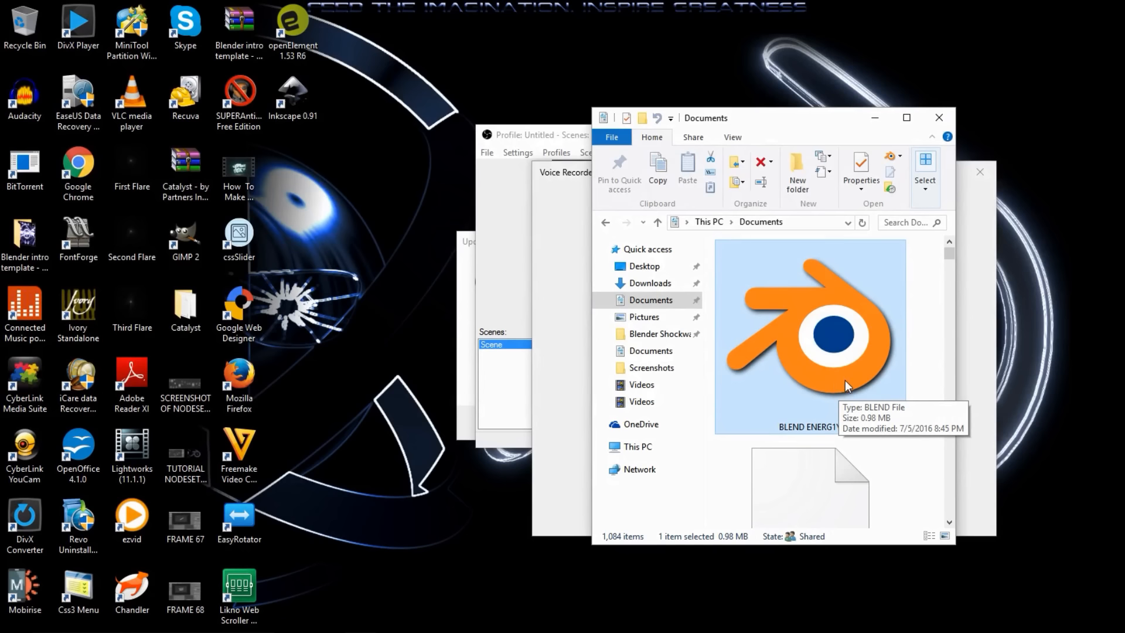
mouse_move(829, 399)
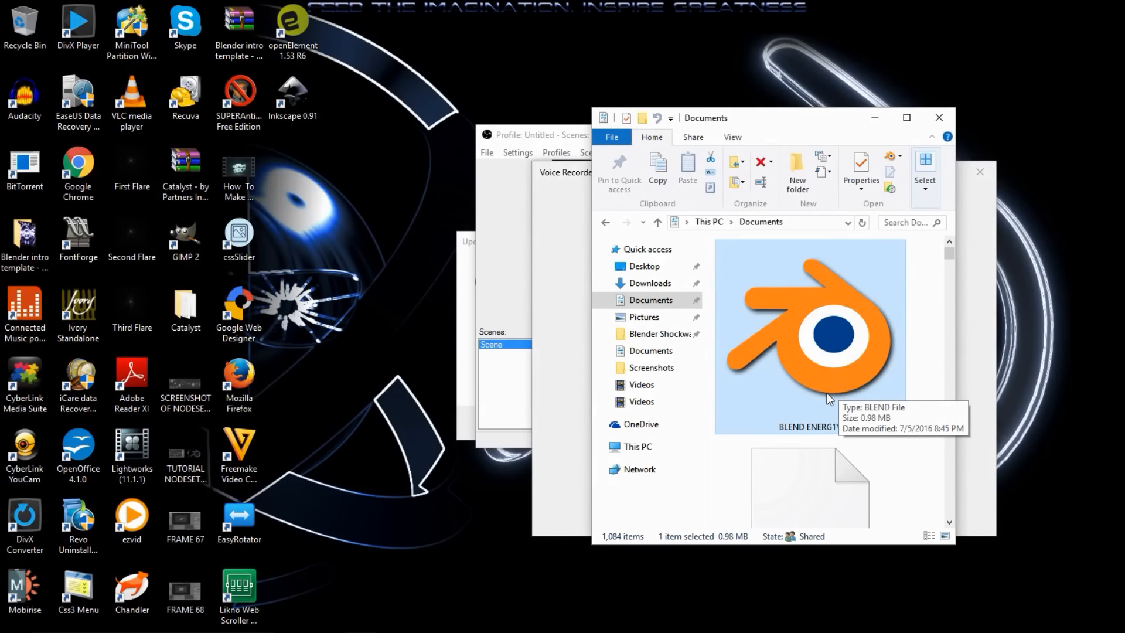
mouse_move(814, 373)
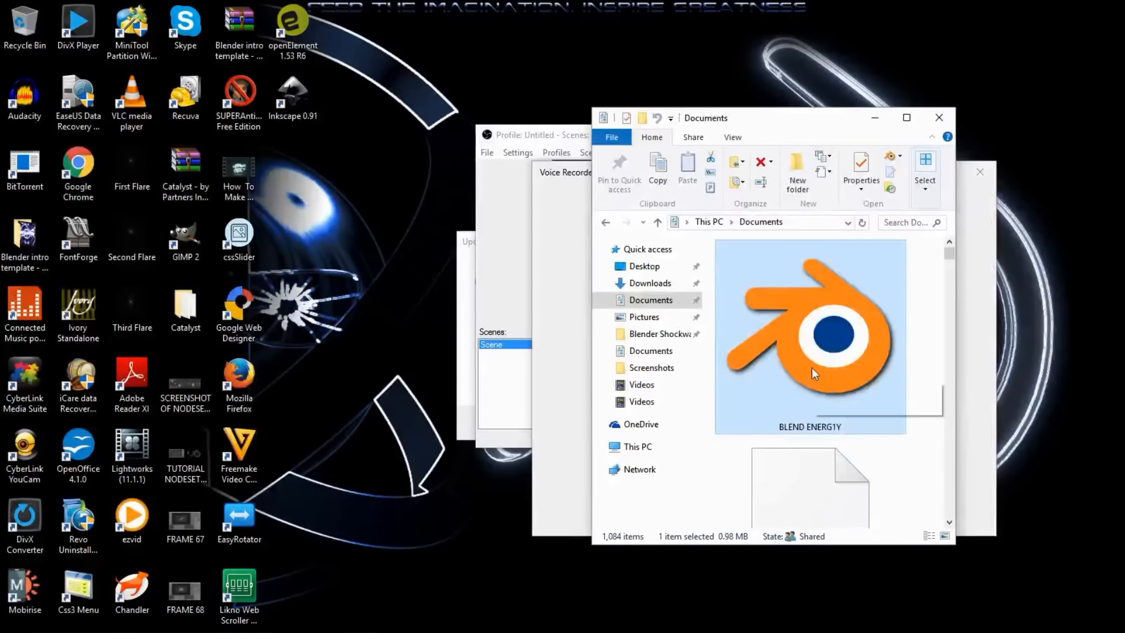
mouse_move(865, 454)
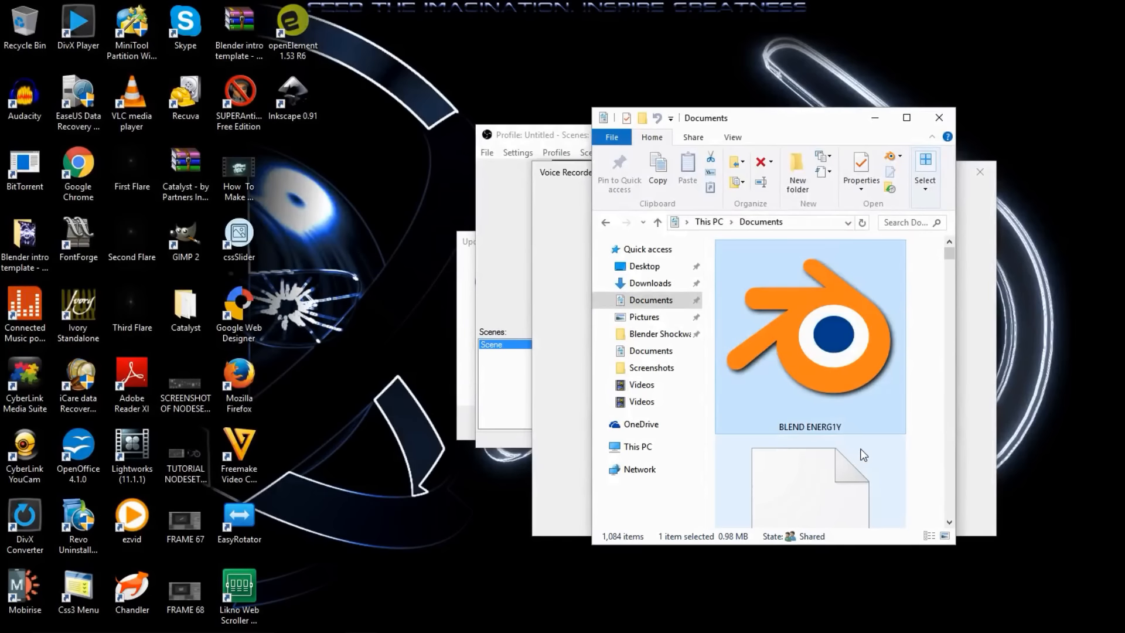
mouse_move(803, 378)
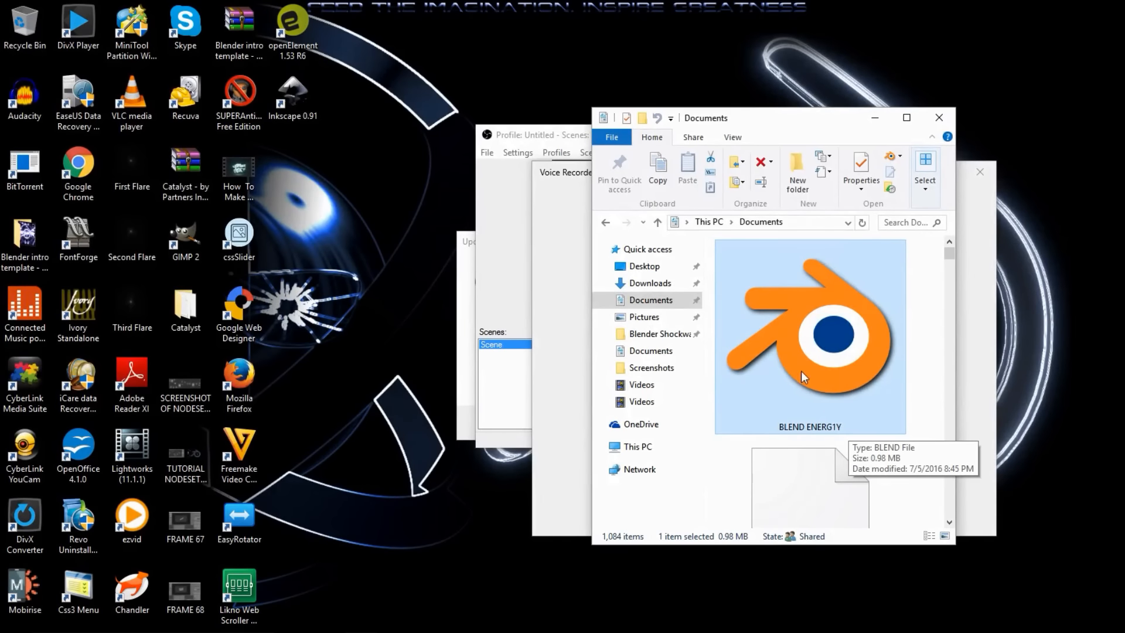
mouse_move(792, 353)
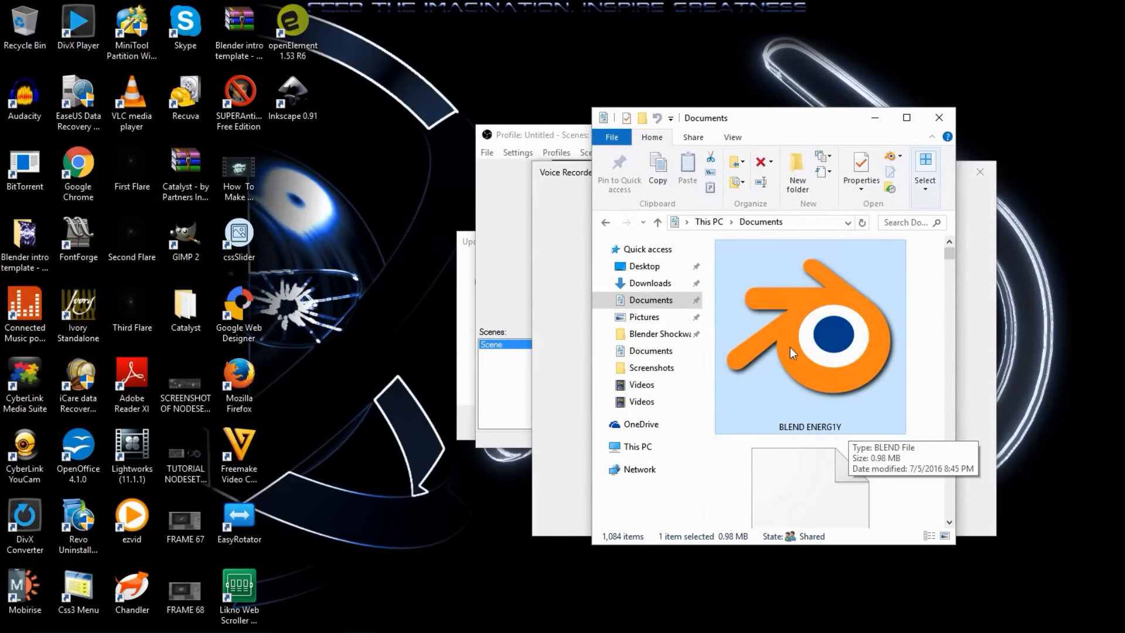
Select the BLEND ENERGY .blend file in the Documents folder.
right_click(809, 336)
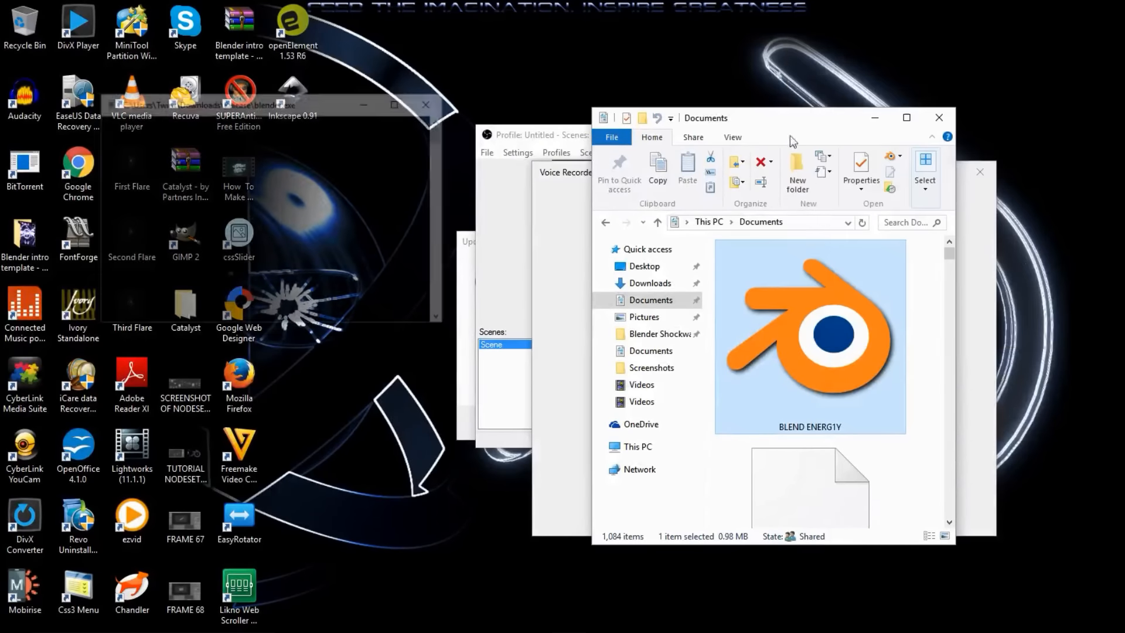
Open BLEND ENERGY in Blender and show the Voronoi emission plane in Rendered shading.
double_click(809, 337)
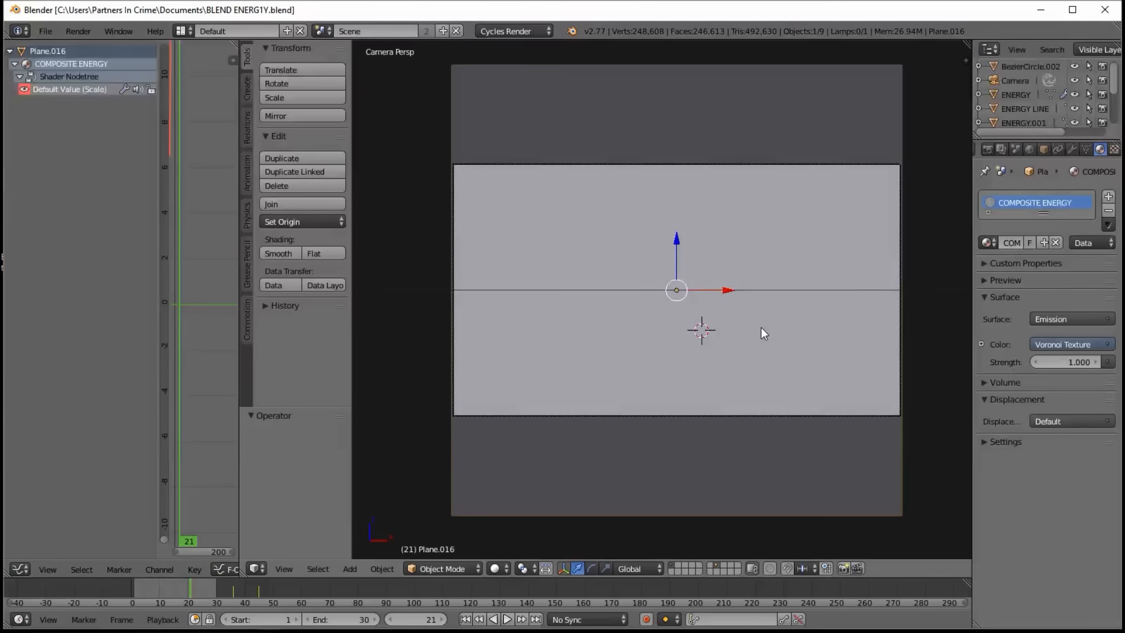
mouse_move(600, 324)
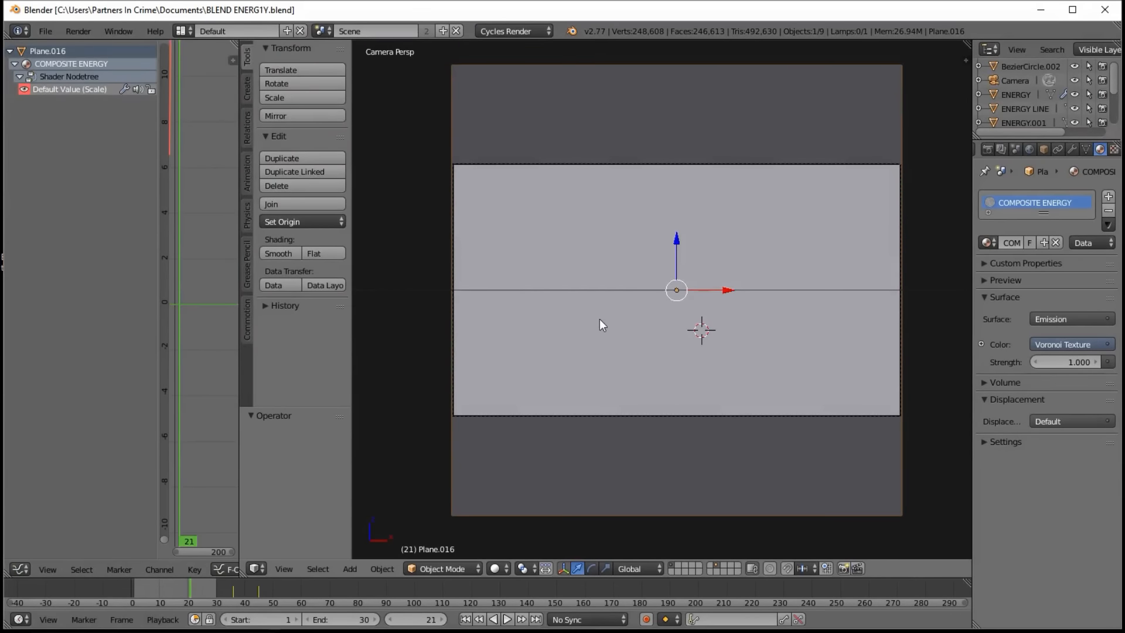
mouse_move(631, 401)
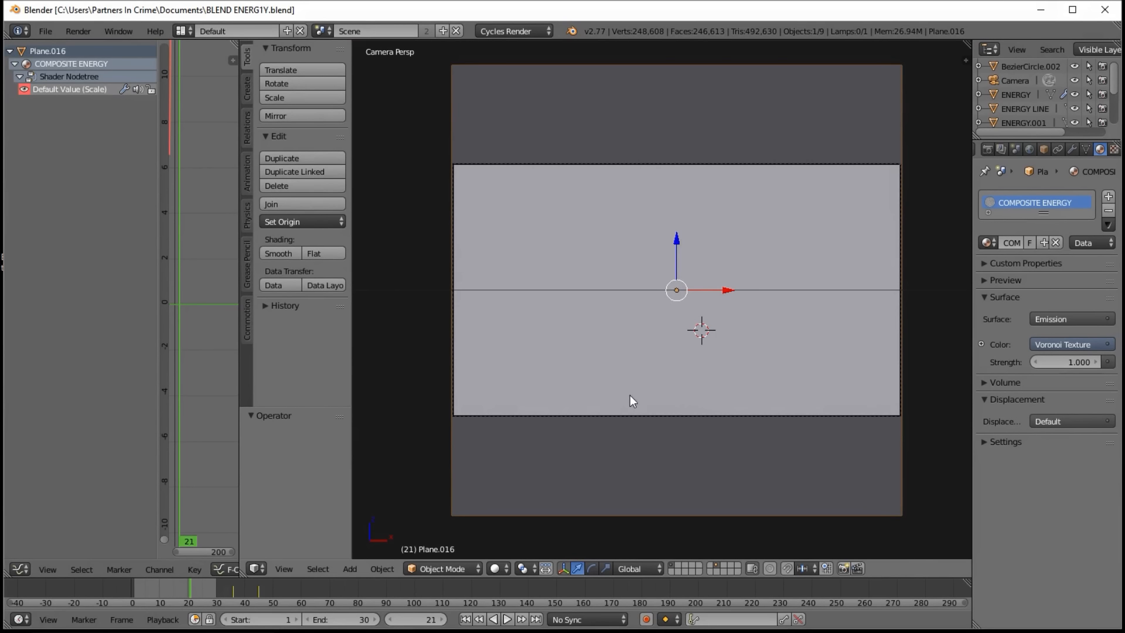
mouse_move(539, 263)
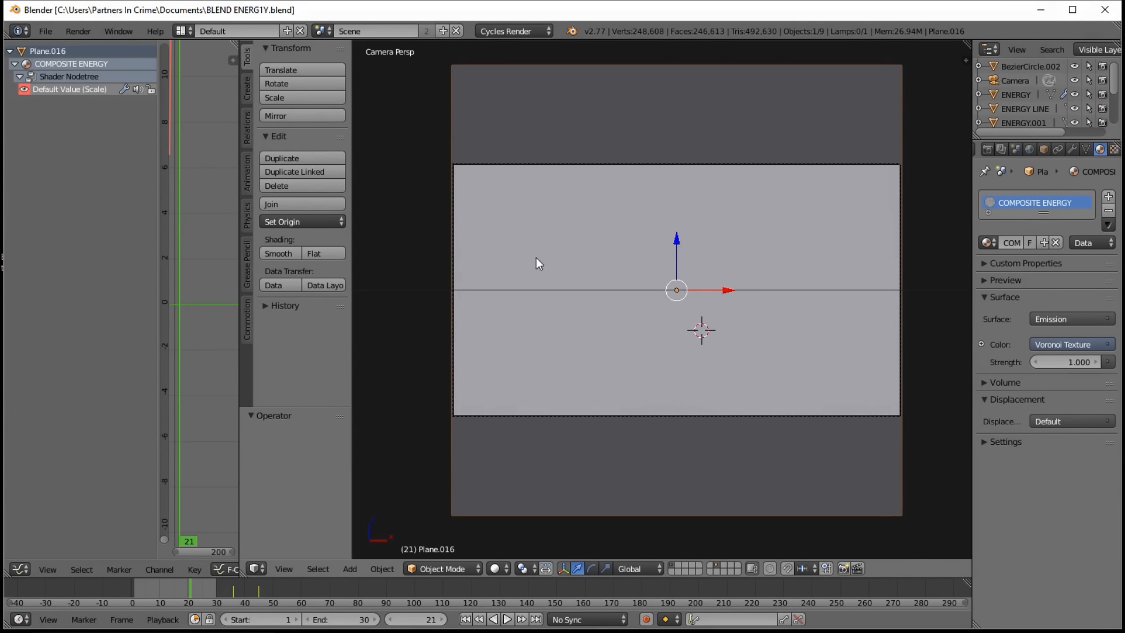
mouse_move(506, 267)
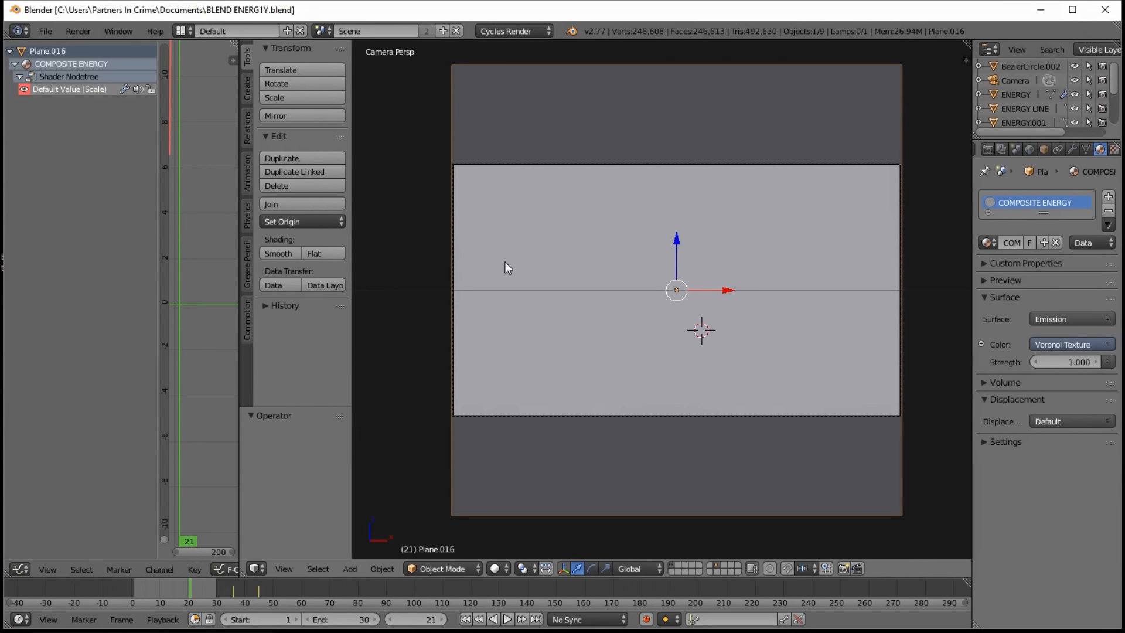
mouse_move(590, 355)
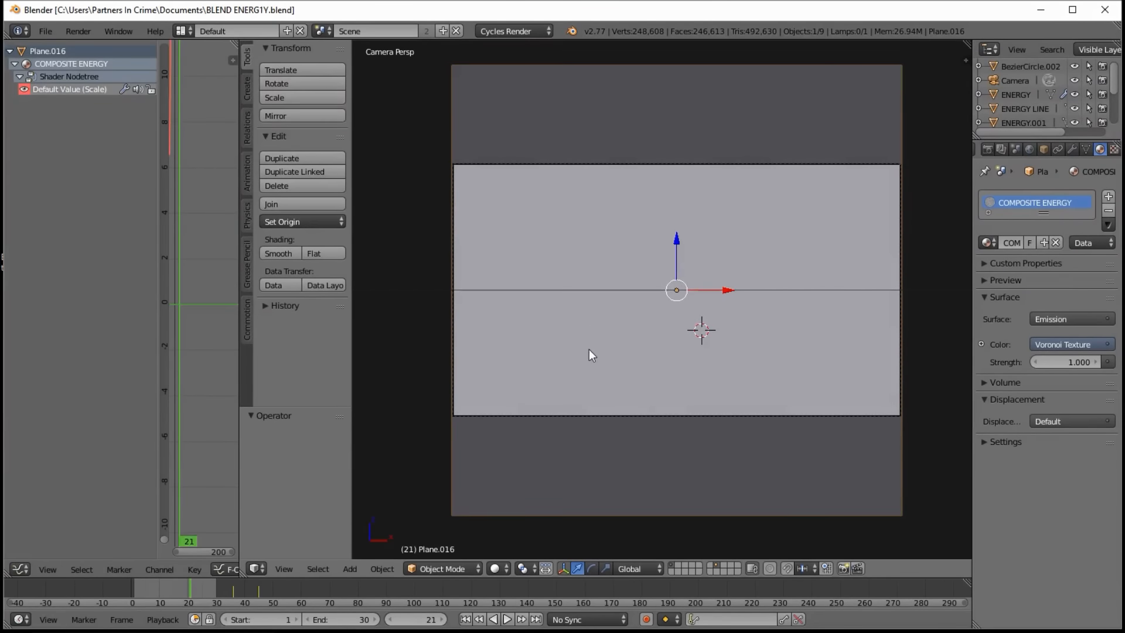
mouse_move(710, 385)
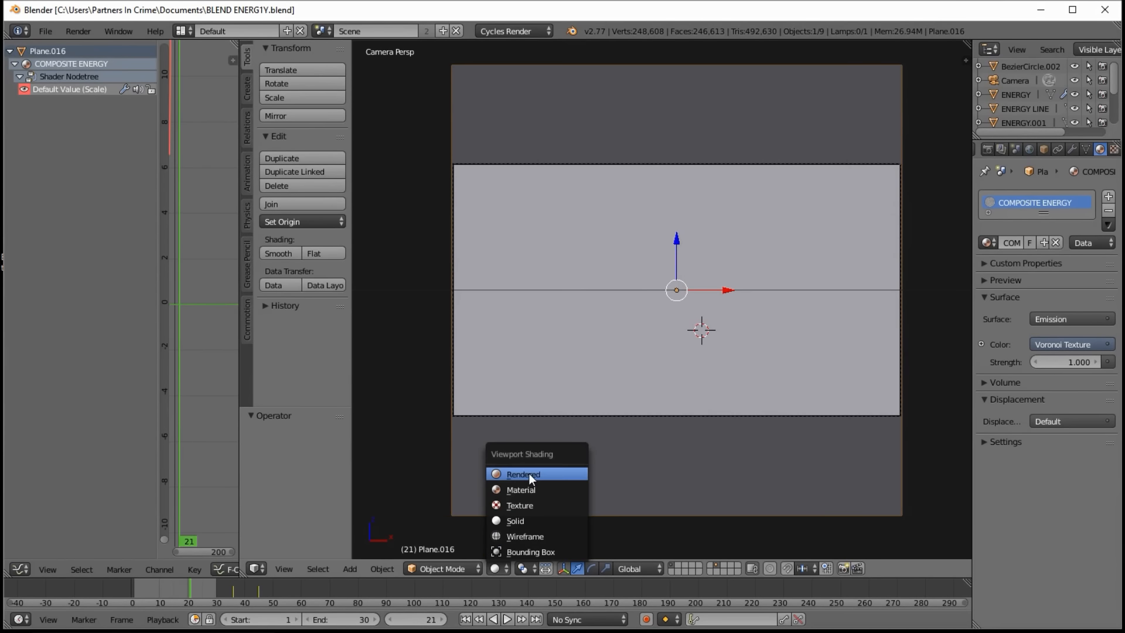
mouse_move(588, 430)
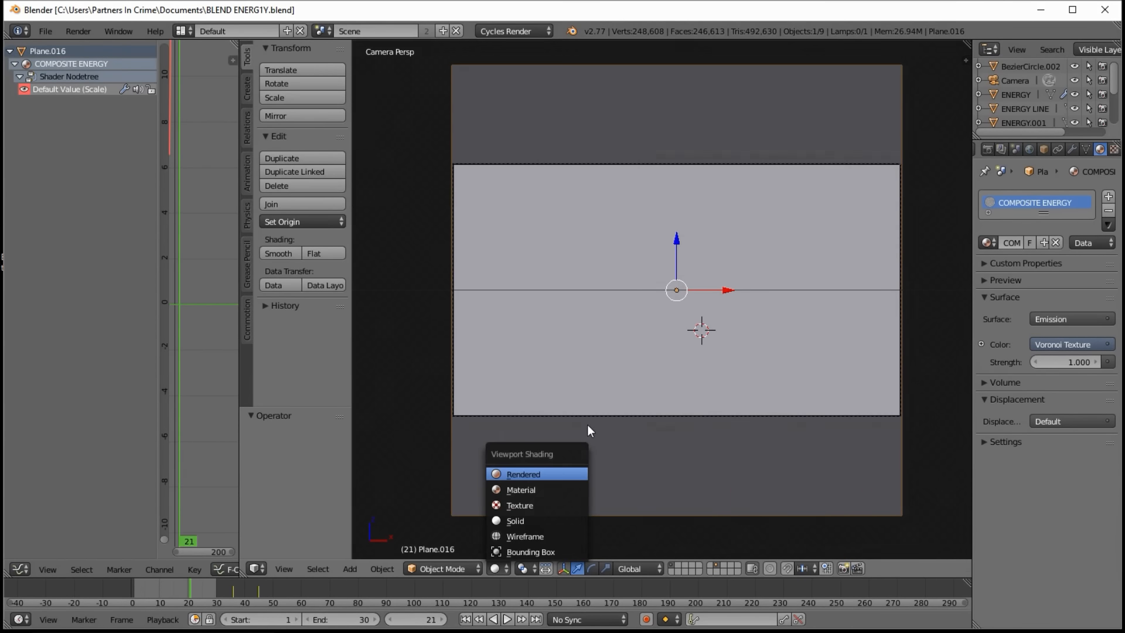
left_click(523, 473)
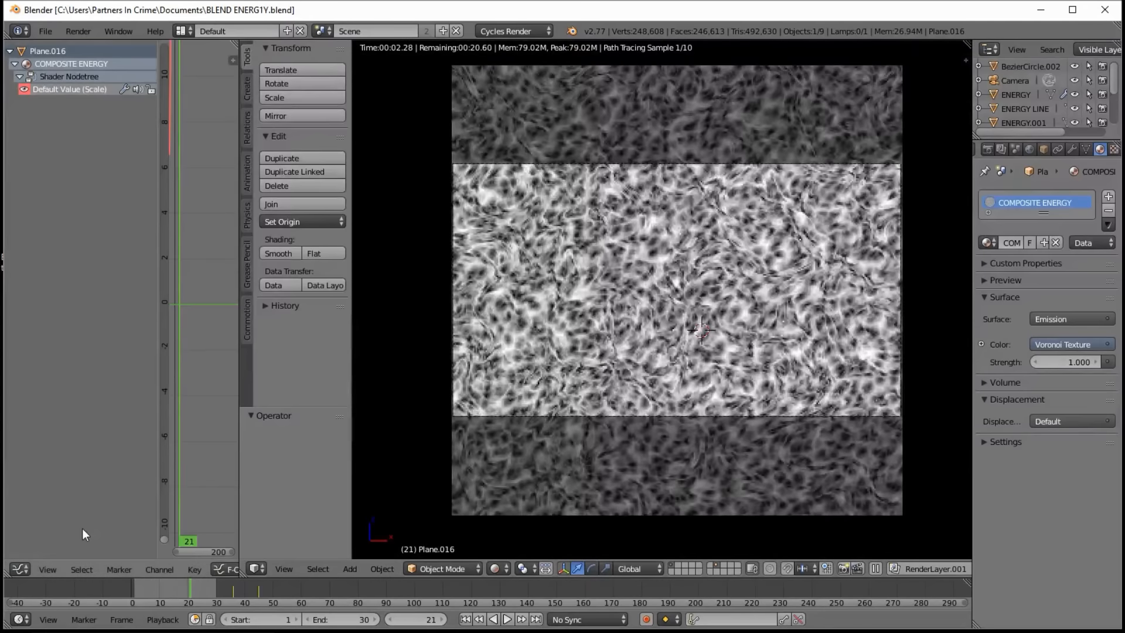
left_click(20, 569)
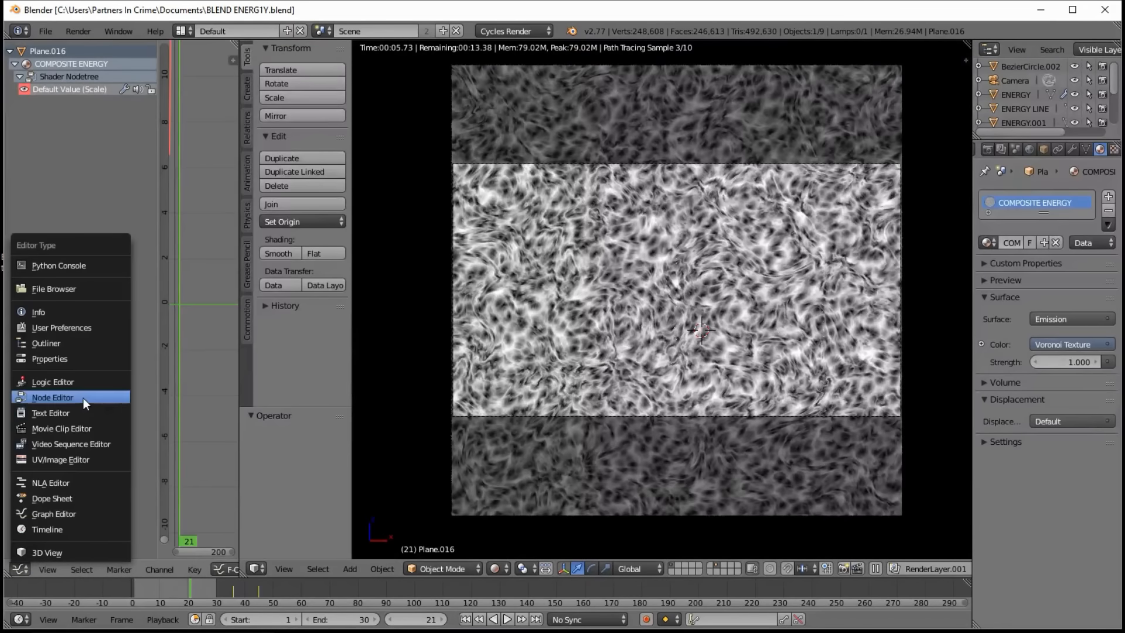
Make the left area a Node Editor showing the COMPOSITE ENERGY shader nodes.
left_click(53, 397)
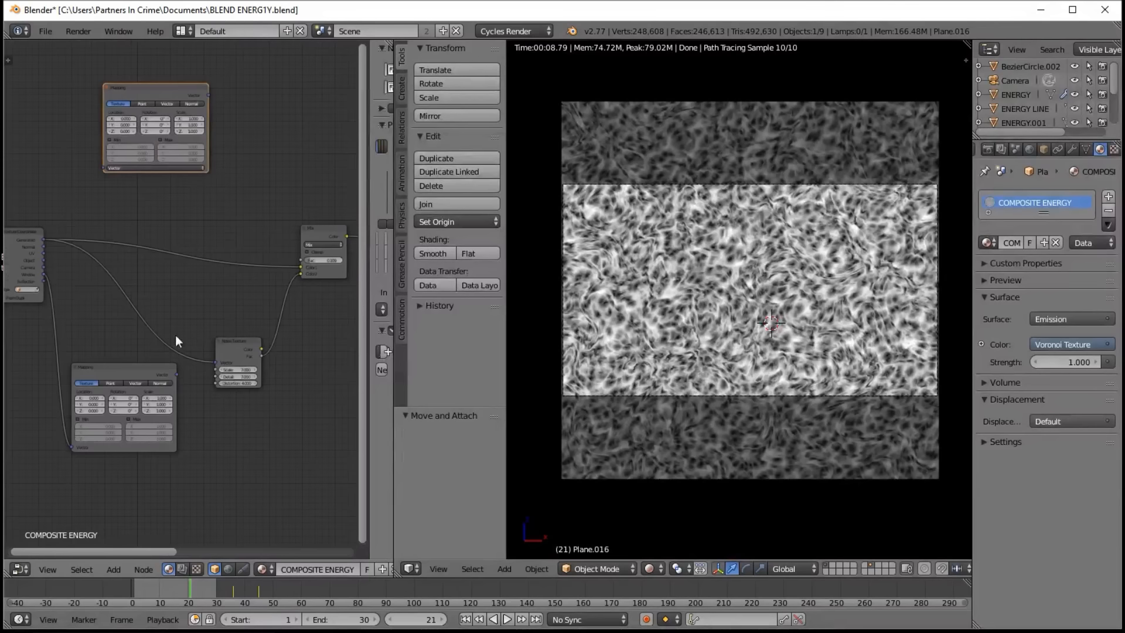
mouse_move(125, 241)
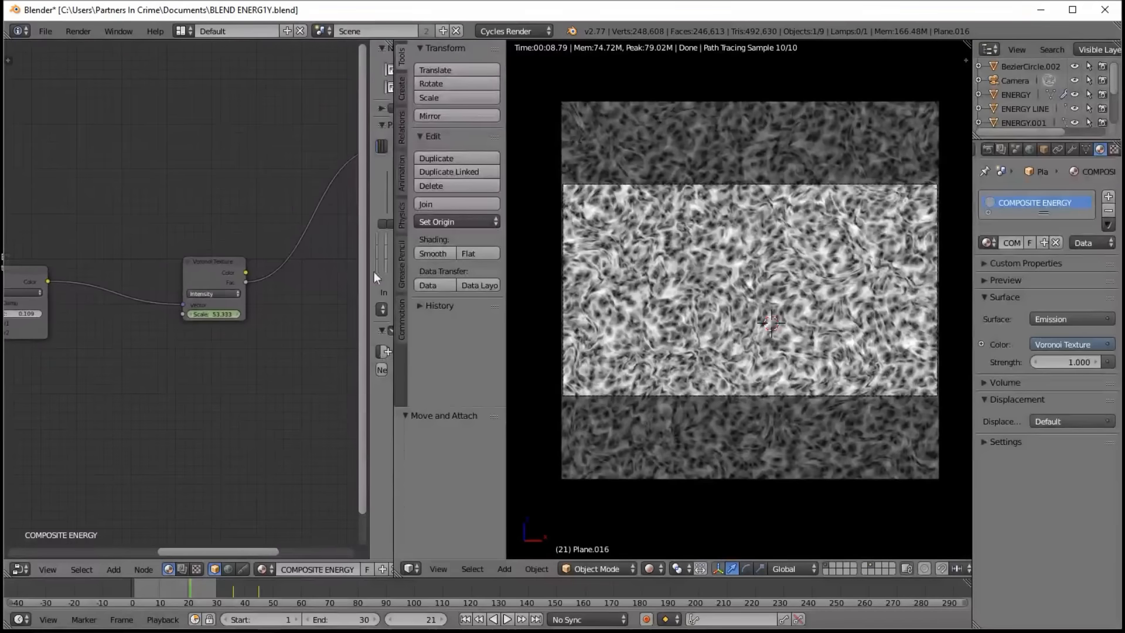
mouse_move(284, 341)
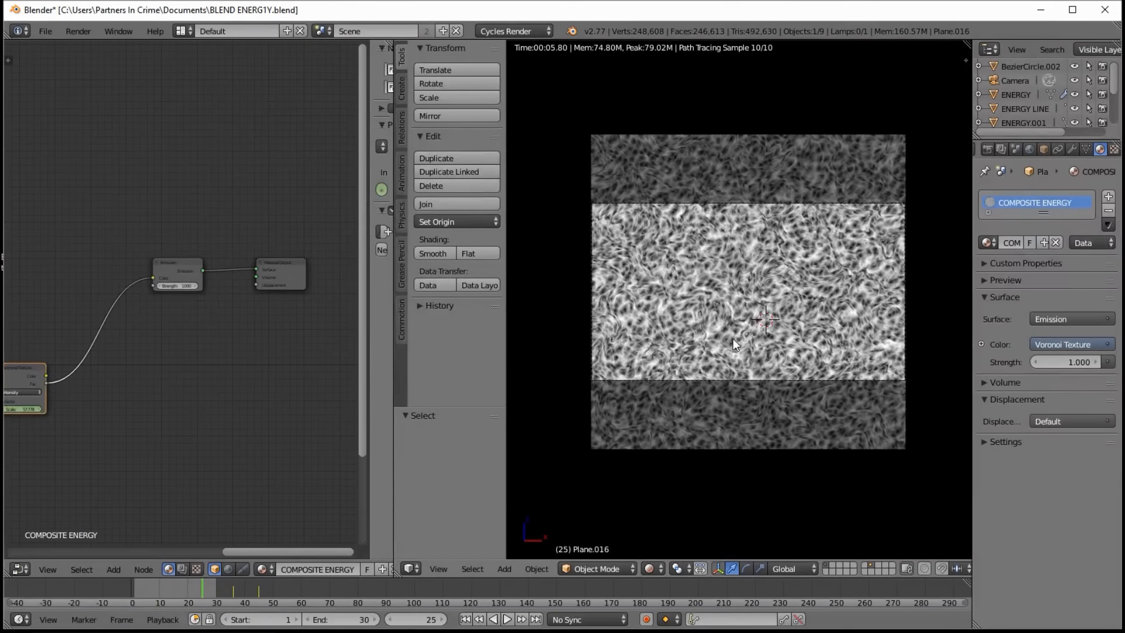
mouse_move(746, 477)
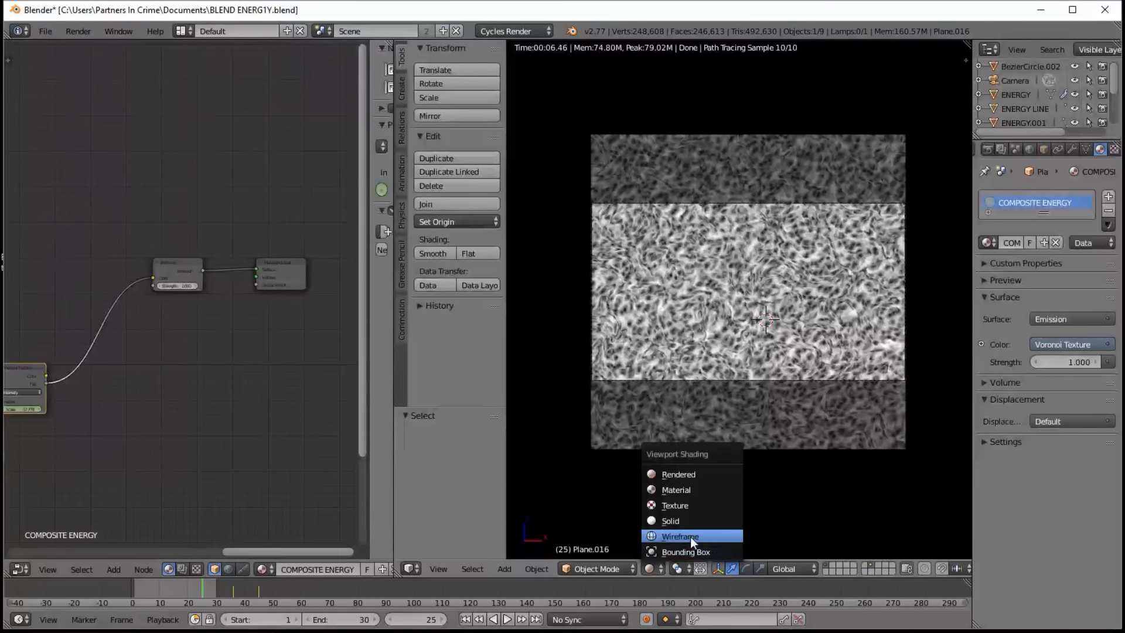
Show the energy curves in Wireframe, play the animation and stop it at frame 18.
left_click(670, 520)
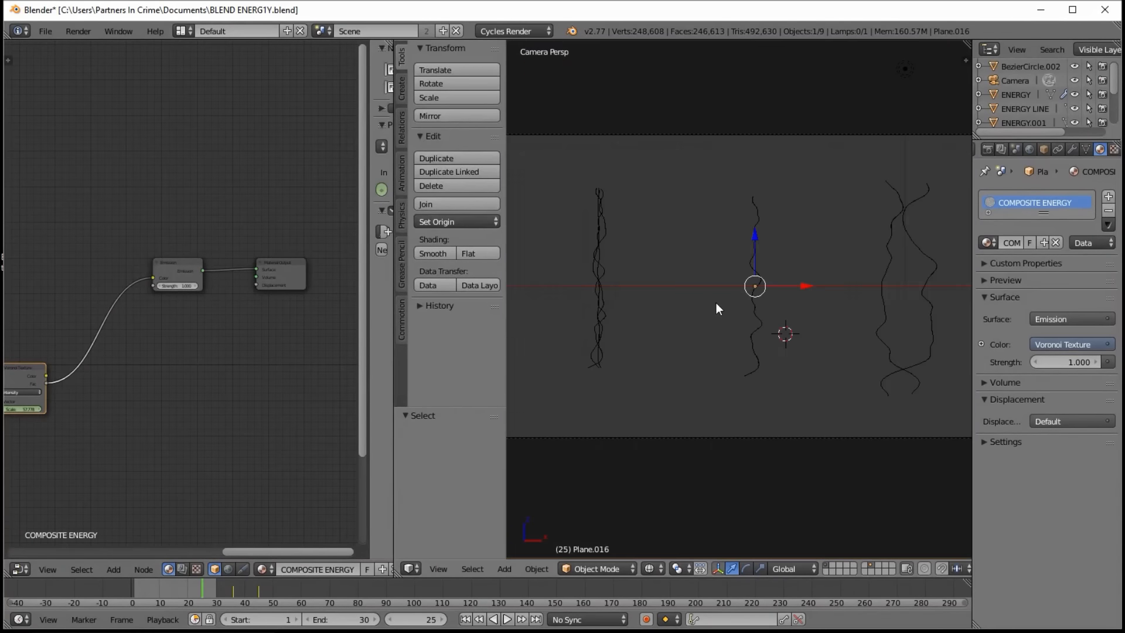
mouse_move(774, 314)
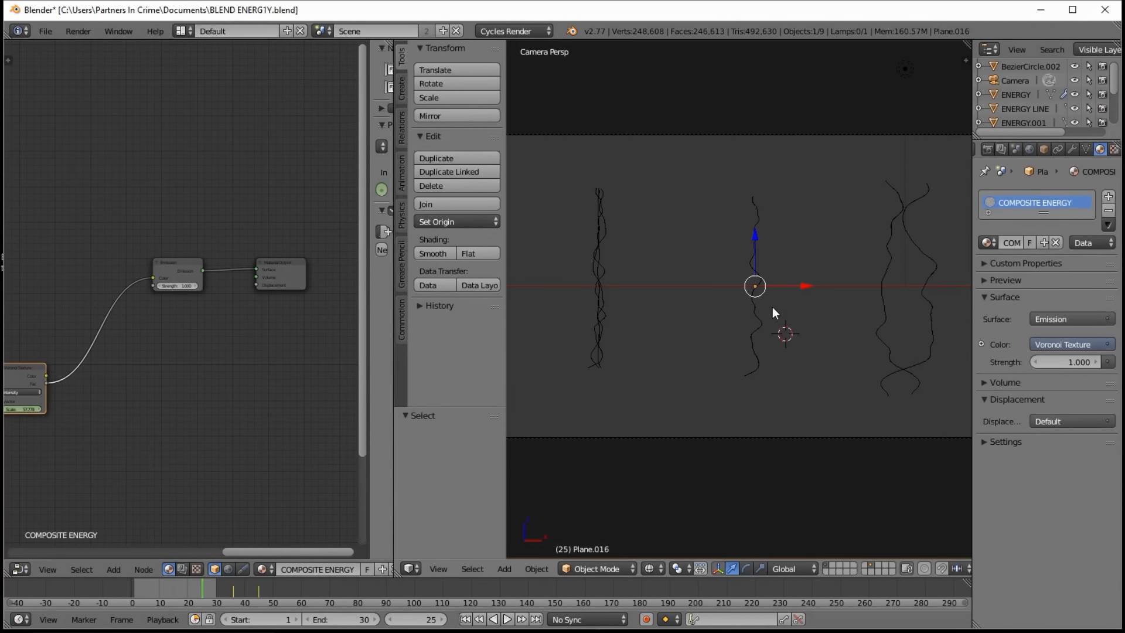
mouse_move(719, 309)
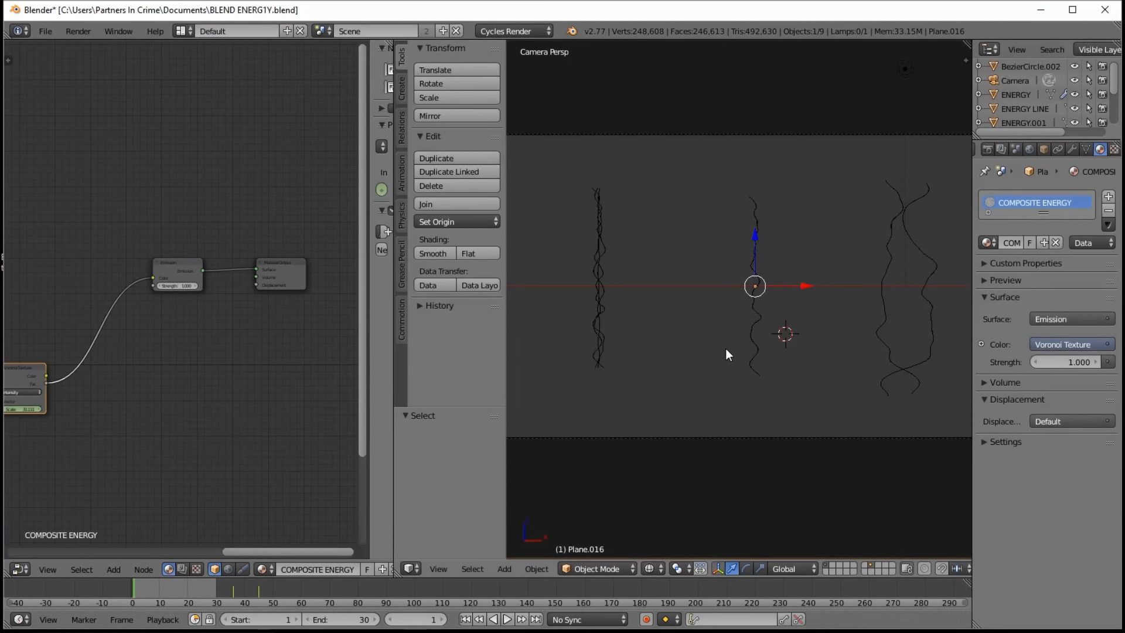
mouse_move(652, 337)
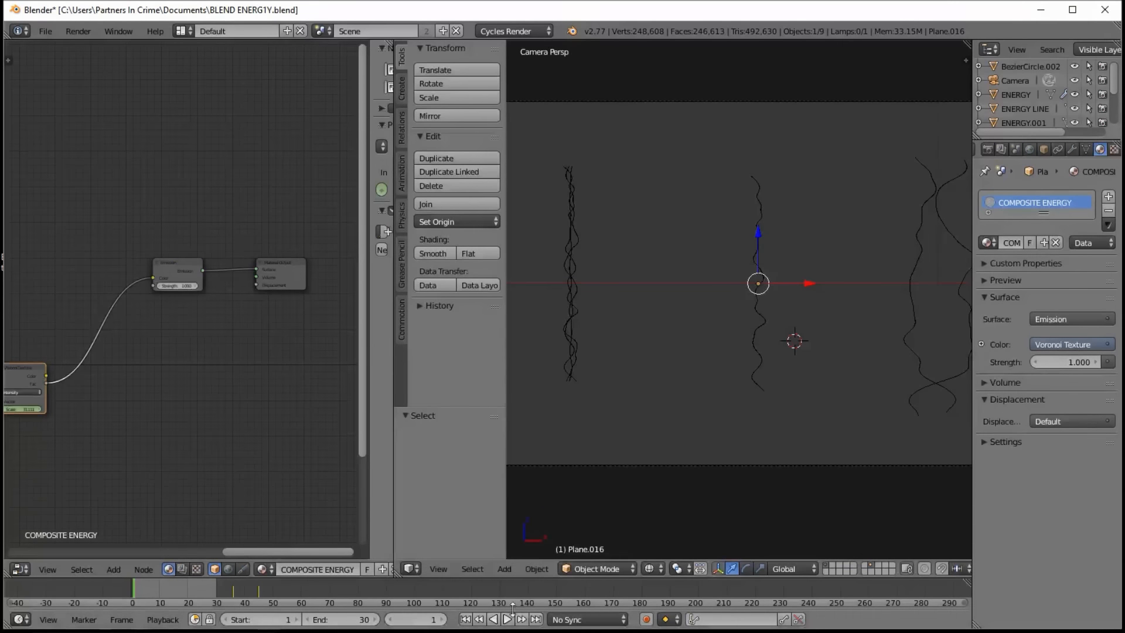
left_click(507, 619)
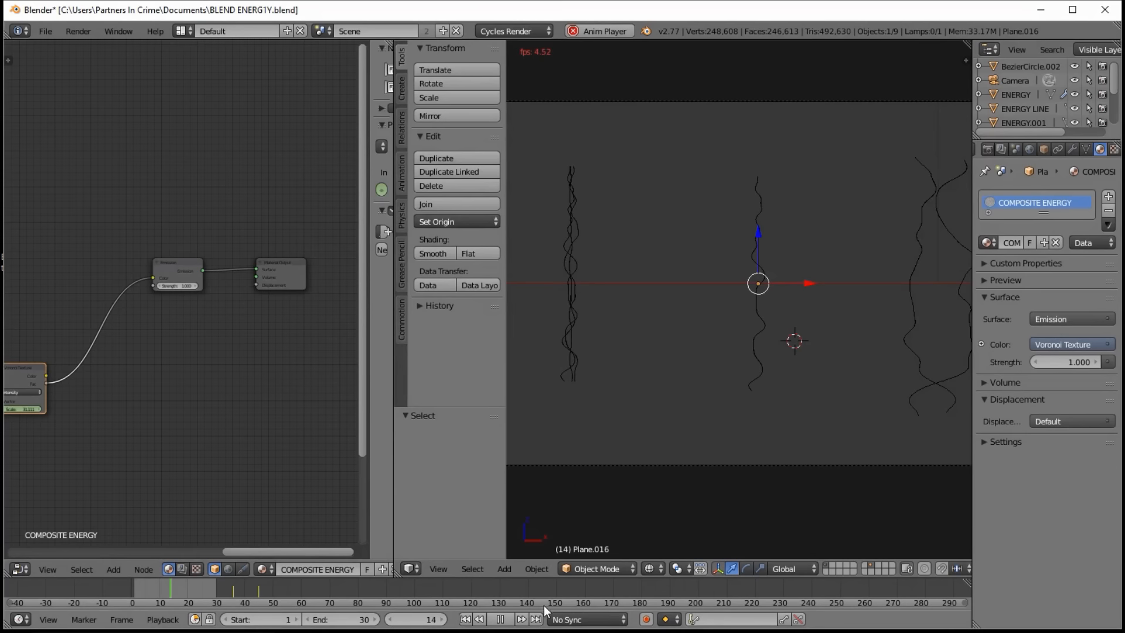
left_click(506, 619)
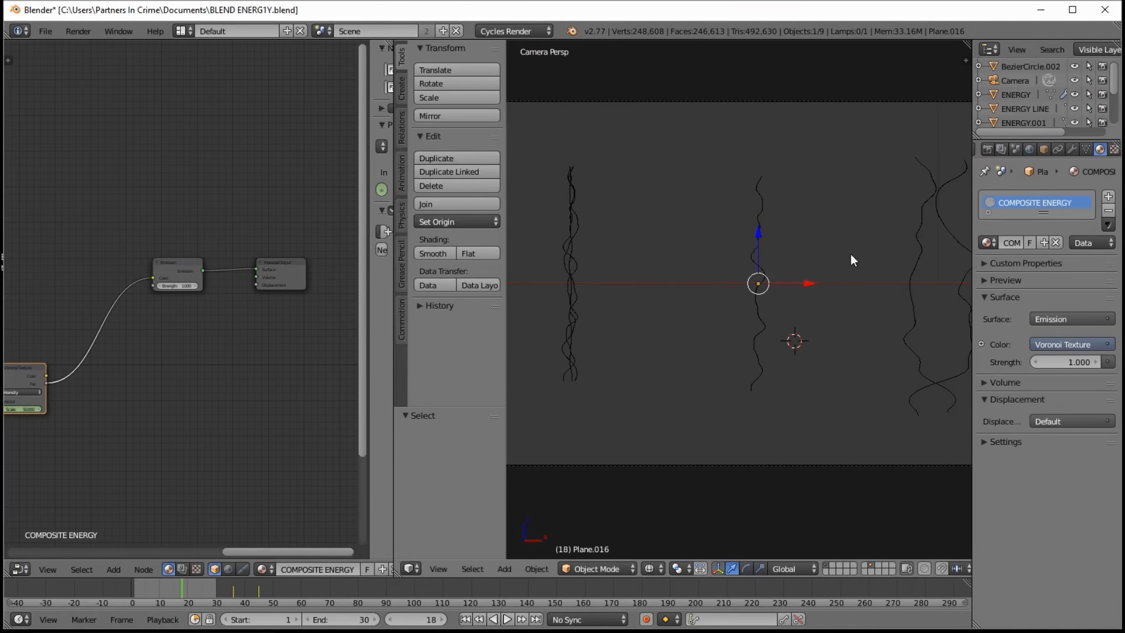
mouse_move(707, 327)
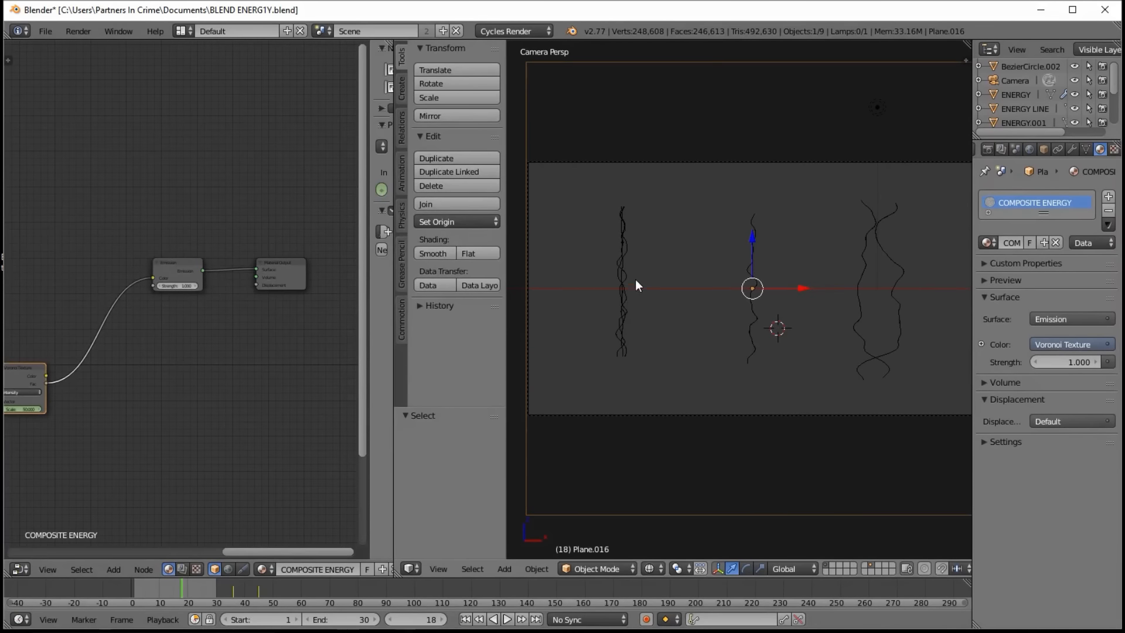
mouse_move(618, 286)
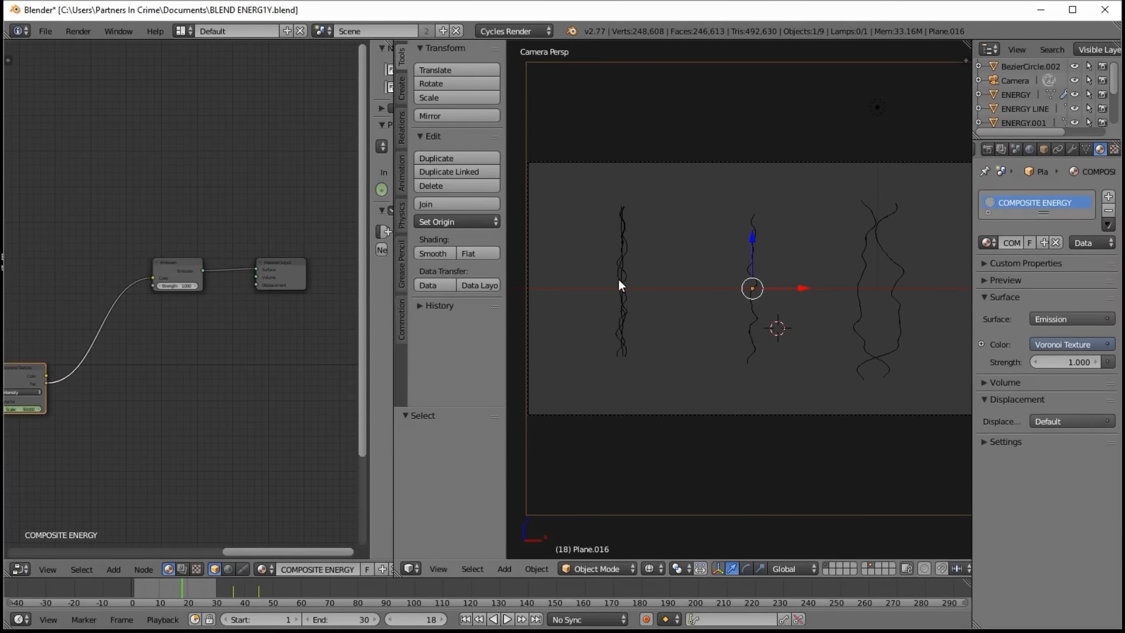
mouse_move(643, 310)
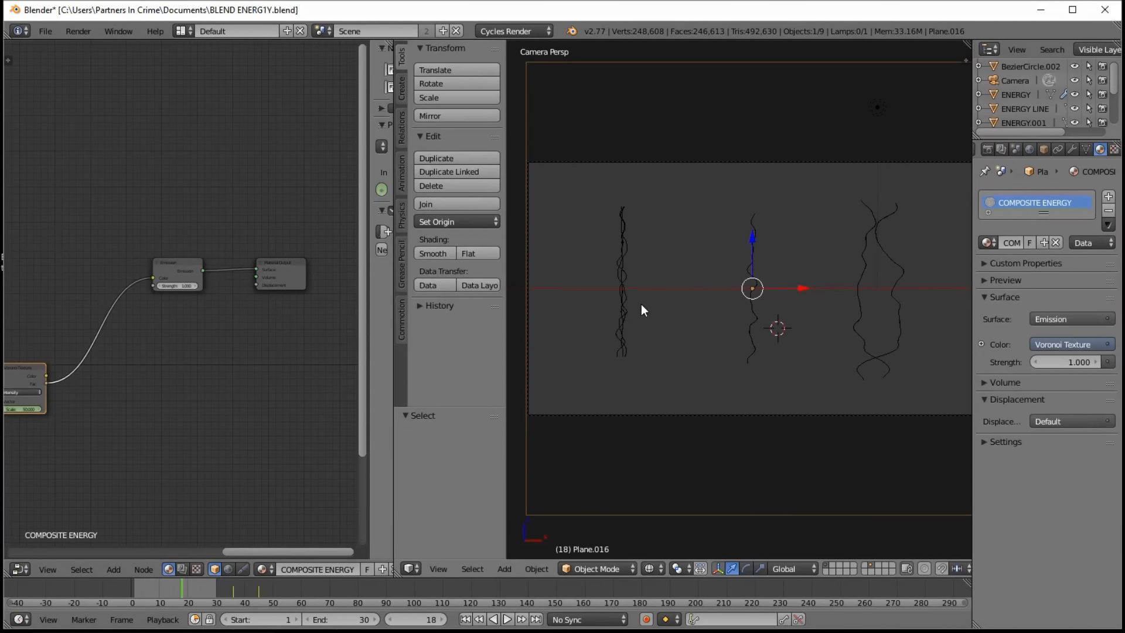
mouse_move(624, 309)
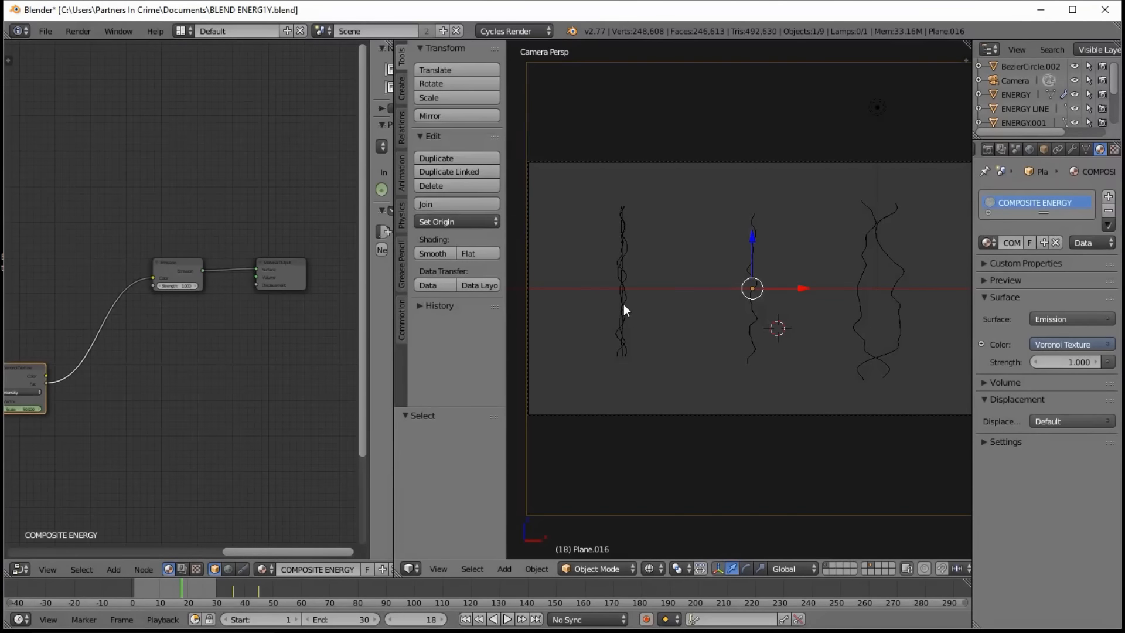
mouse_move(624, 301)
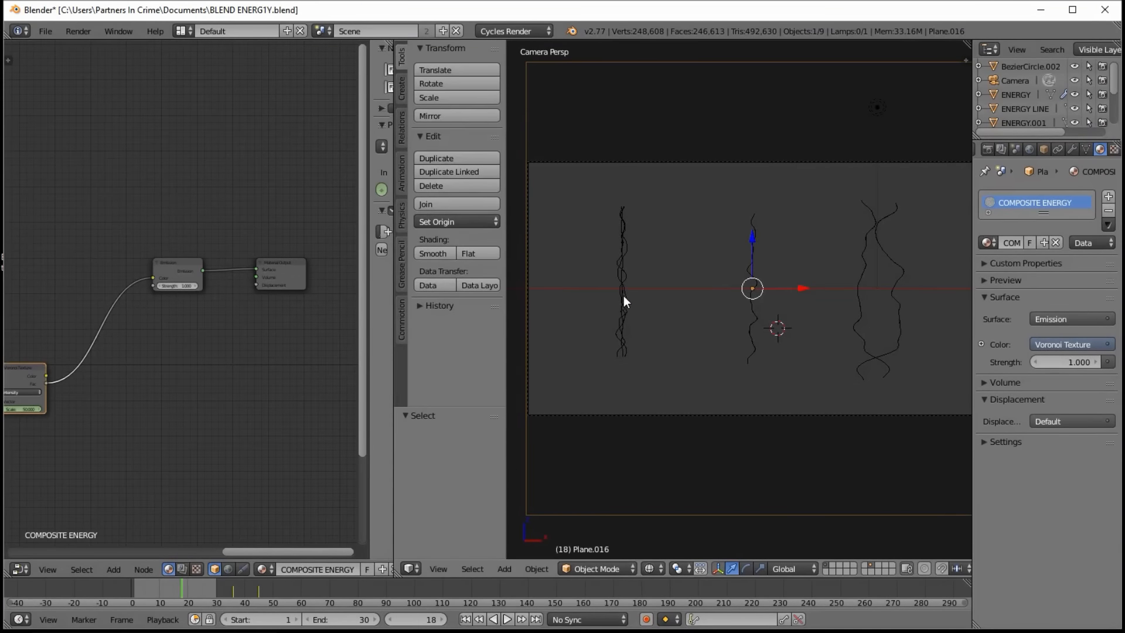
Select the leftmost energy line, ENERGY.002, revealing its white emission material.
left_click(621, 280)
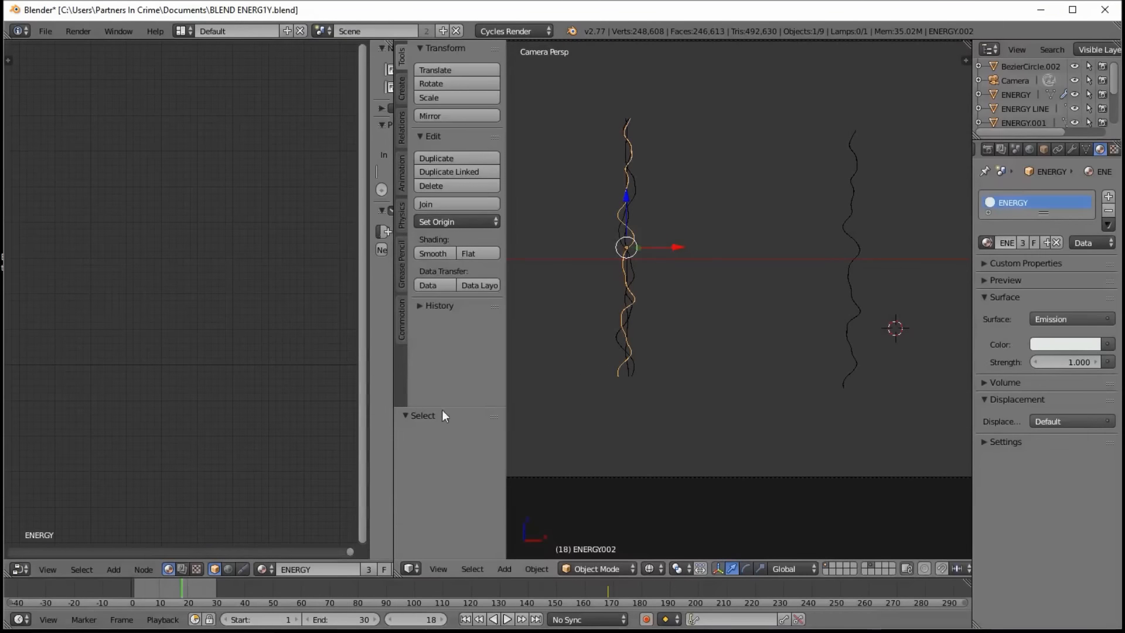
mouse_move(868, 202)
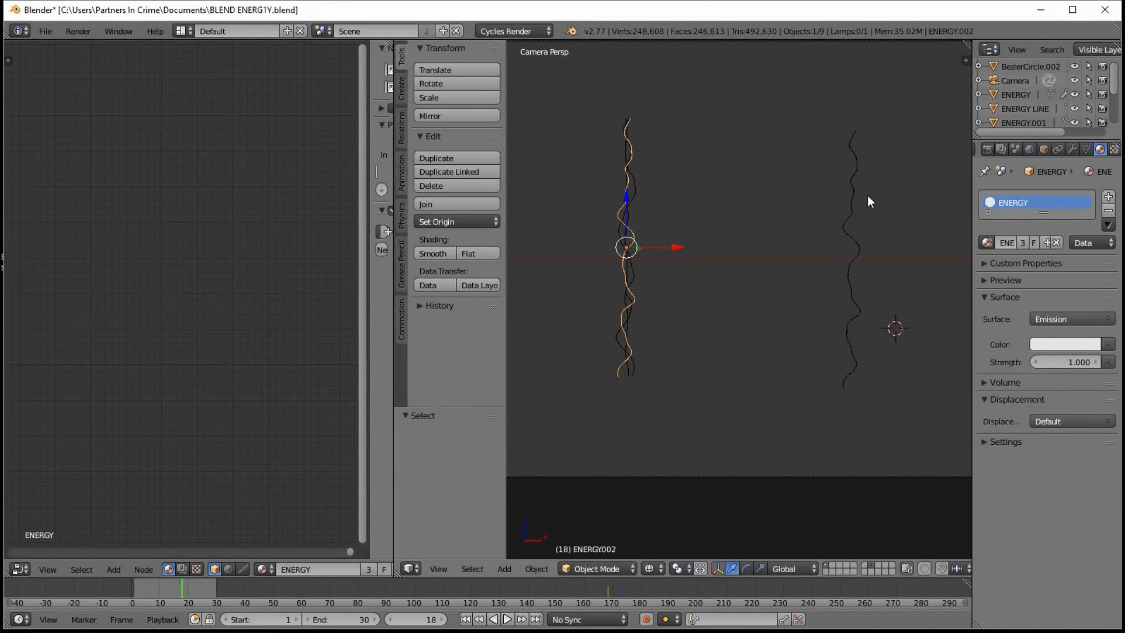
Inspect ENERGY.002's Displace texture: Clouds type, Voronoi F1 basis, size 0.39.
left_click(1072, 149)
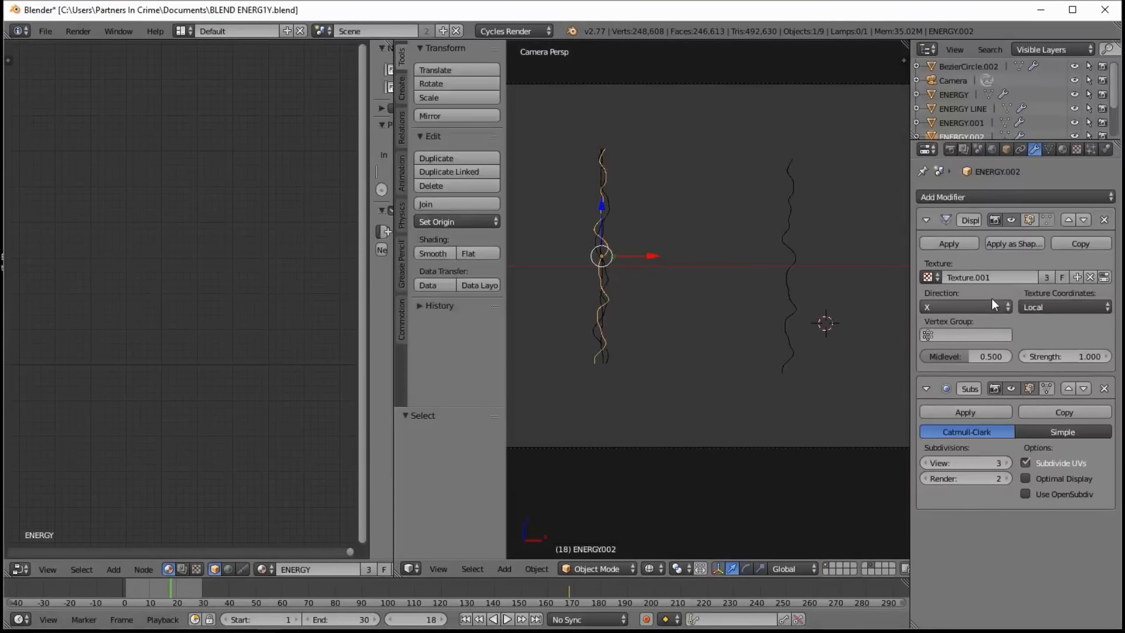
mouse_move(890, 359)
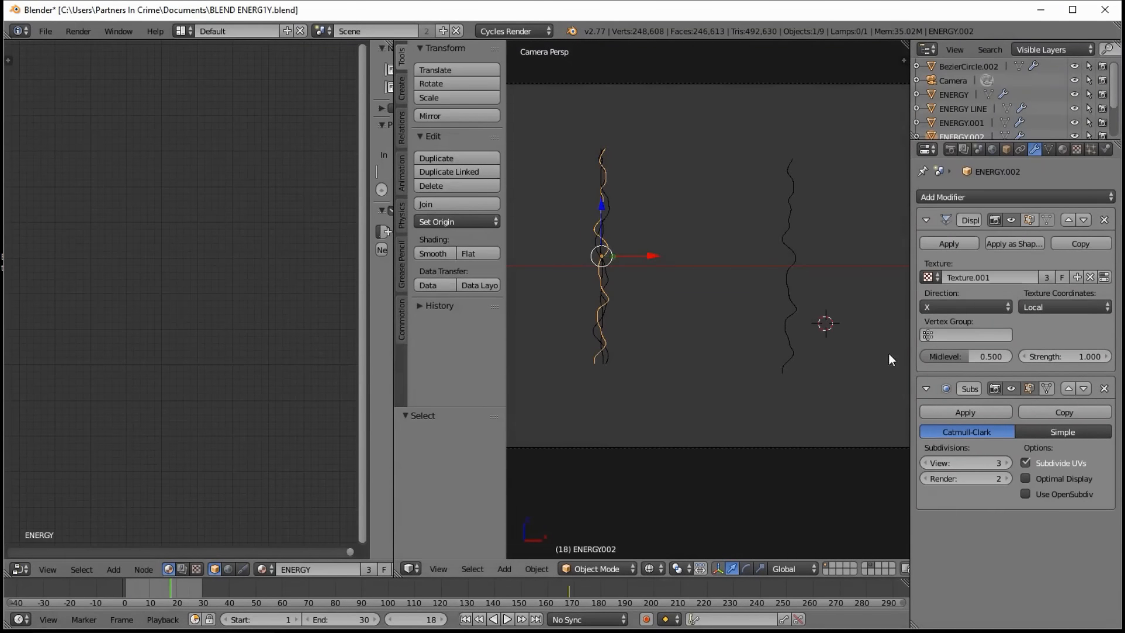
mouse_move(621, 260)
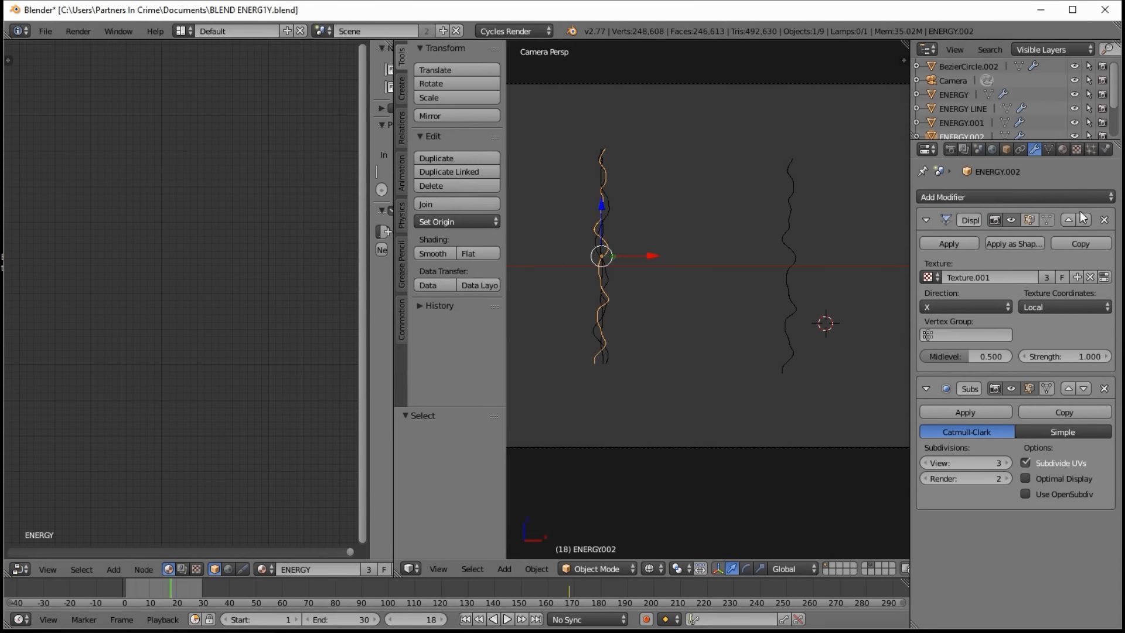
left_click(1077, 149)
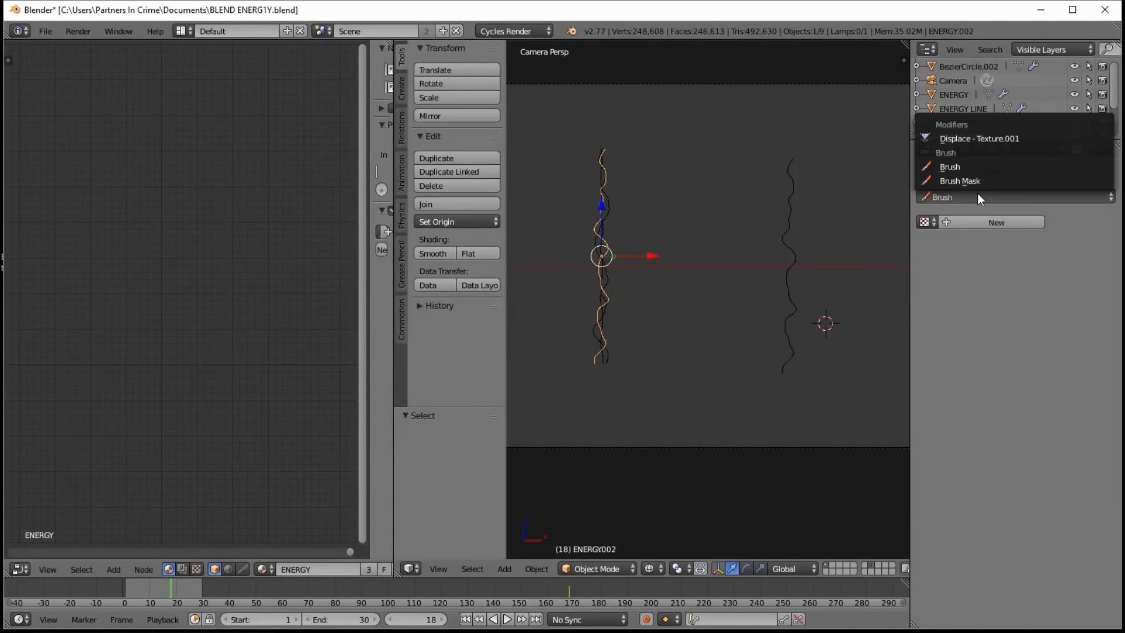
left_click(978, 138)
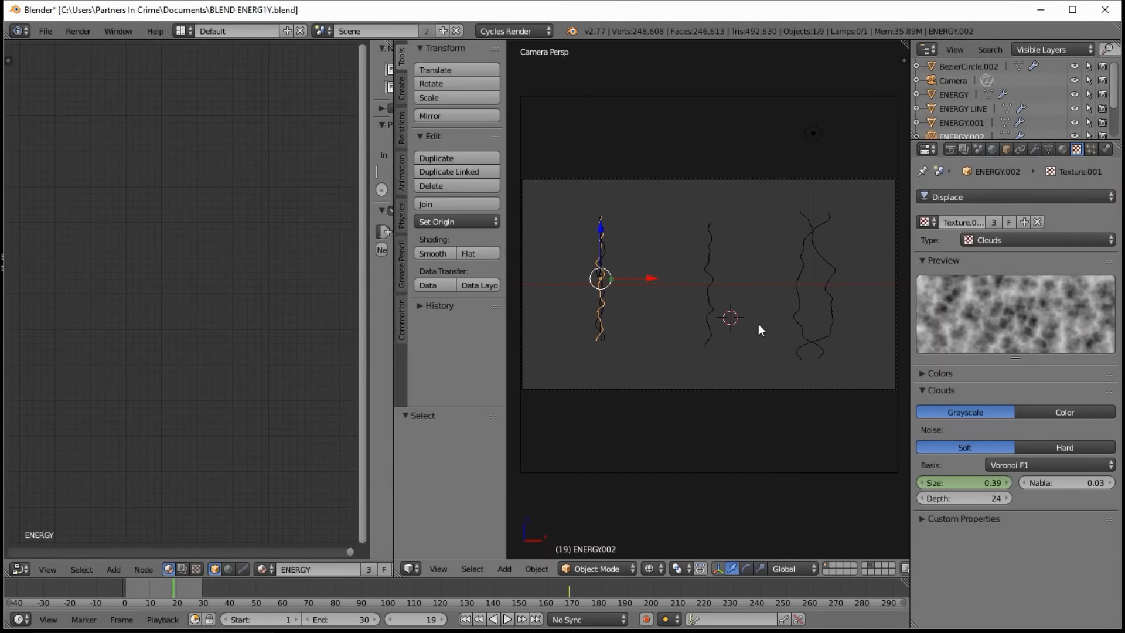
mouse_move(751, 351)
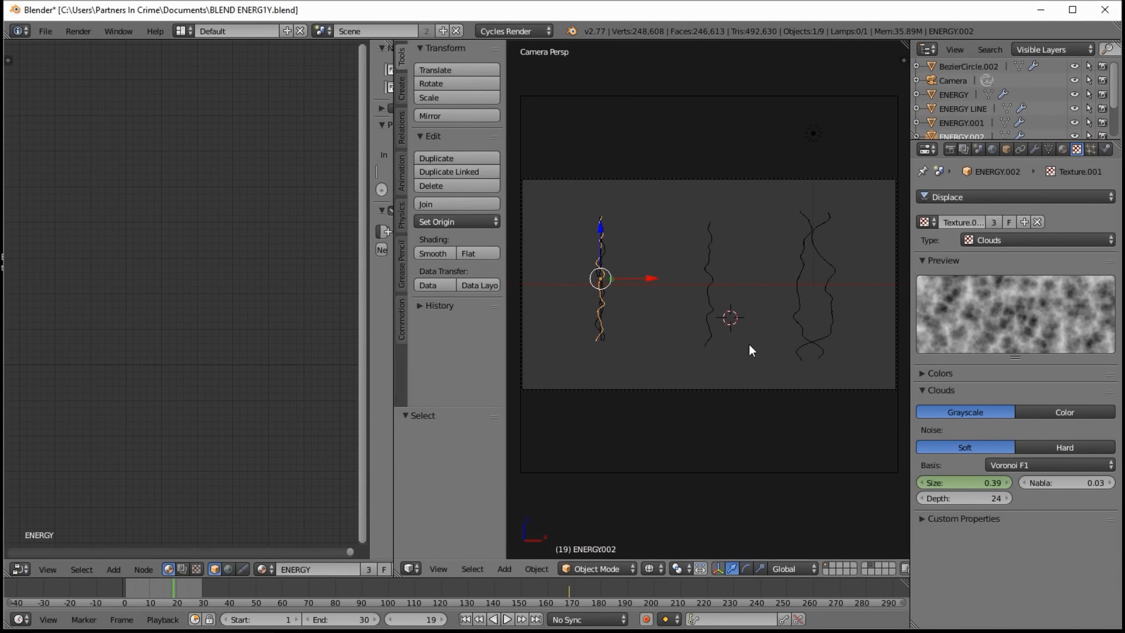
mouse_move(948, 189)
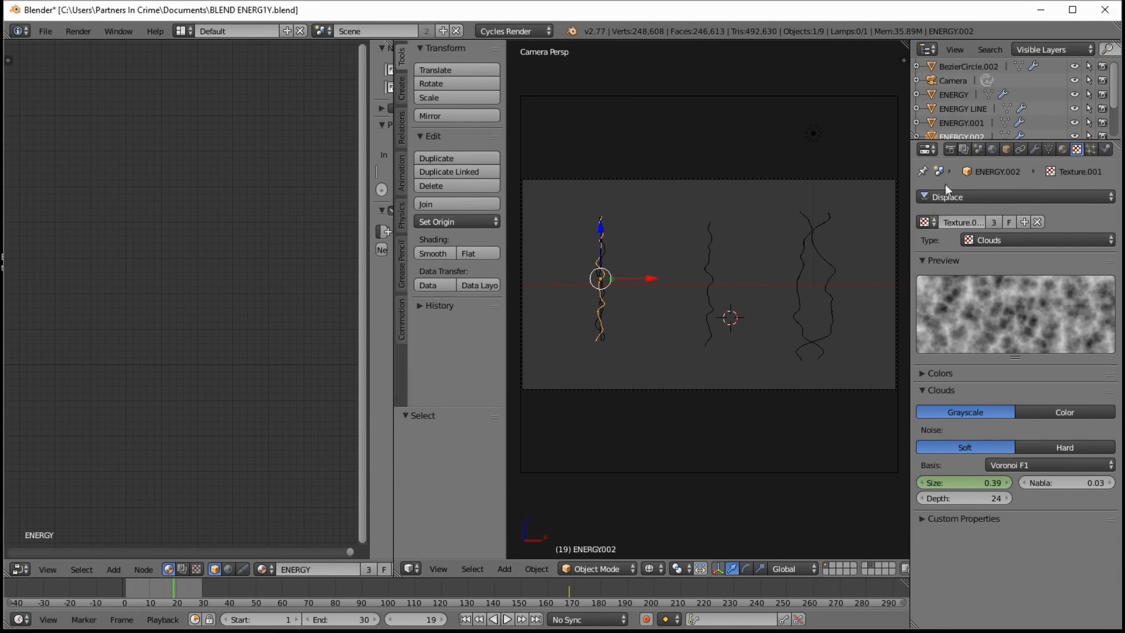
Show the scene's render settings: 1920×1080 at 30%, frames 1–30, 24 fps.
left_click(950, 149)
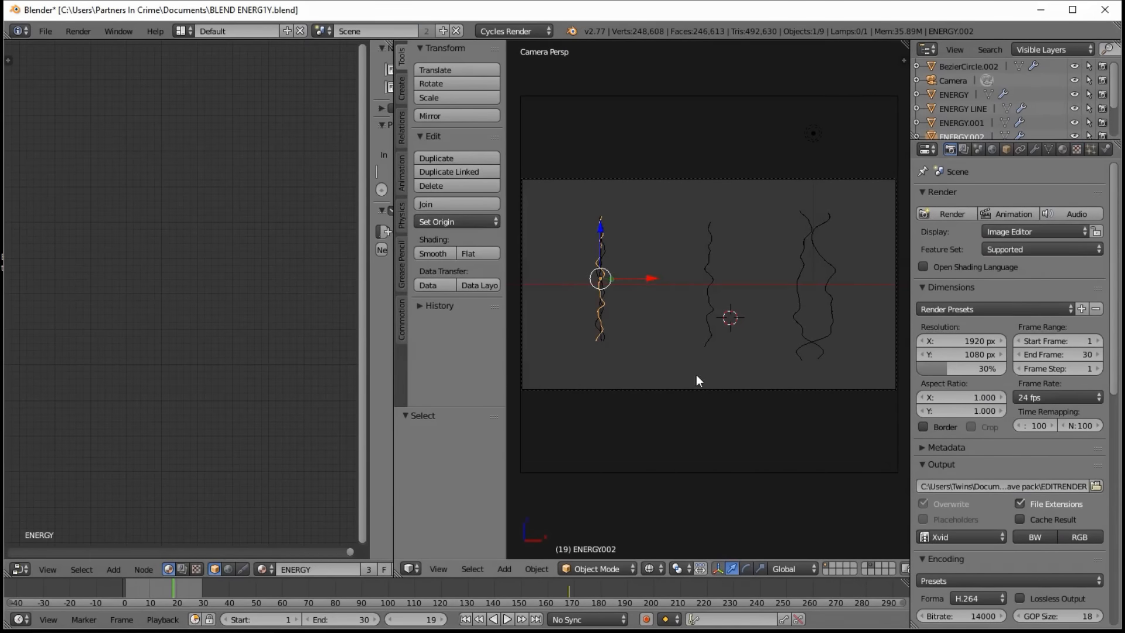
mouse_move(689, 364)
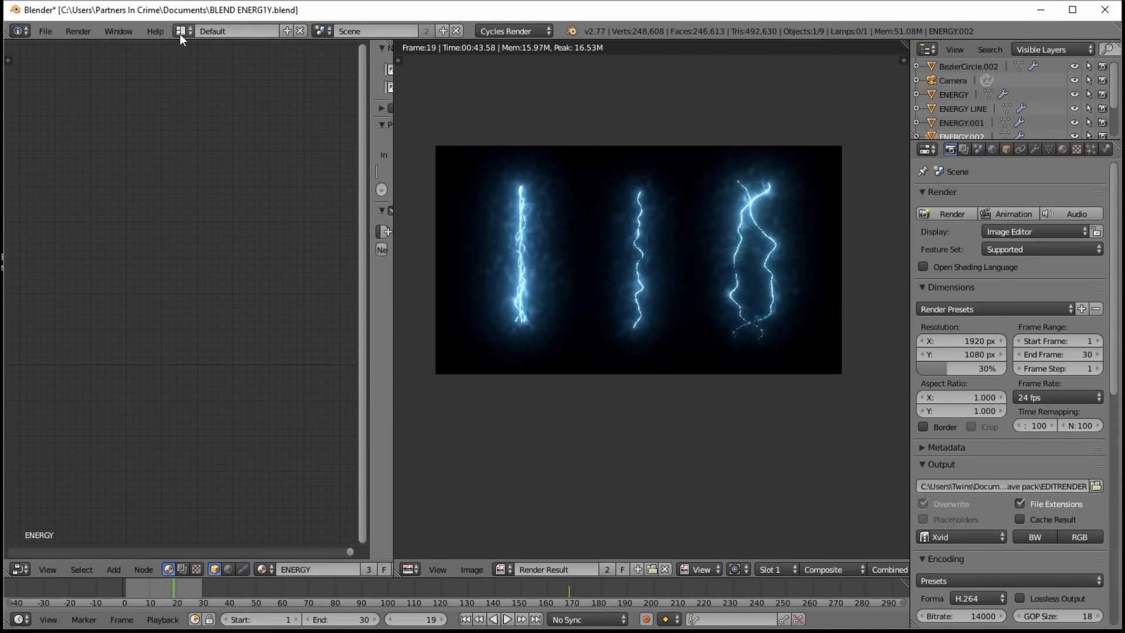
left_click(236, 30)
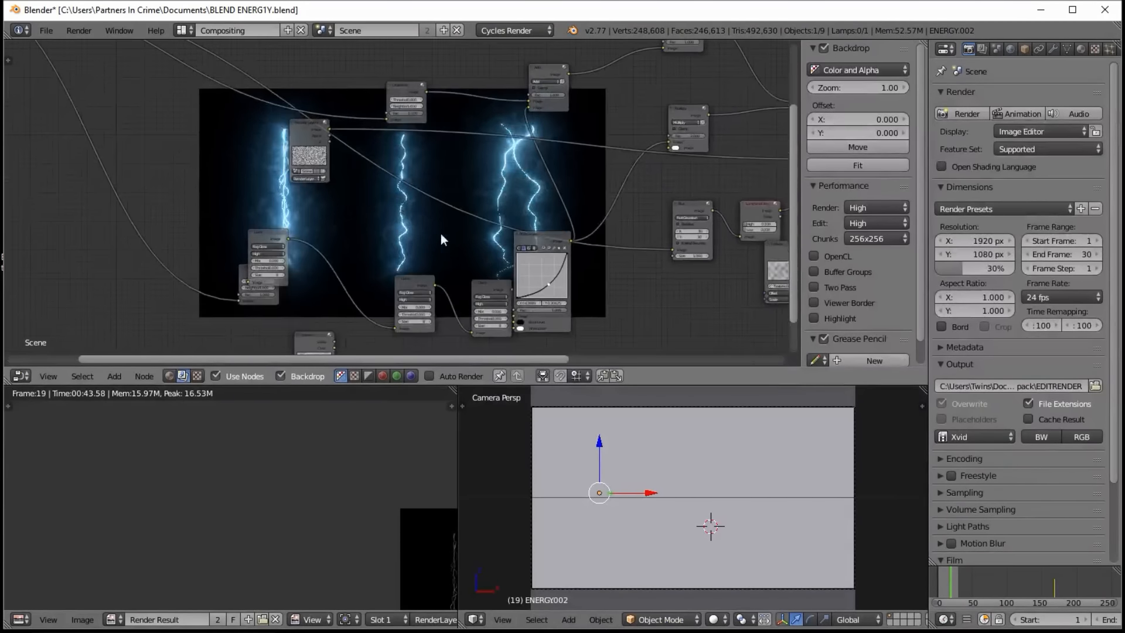
left_click_drag(442, 239, 453, 273)
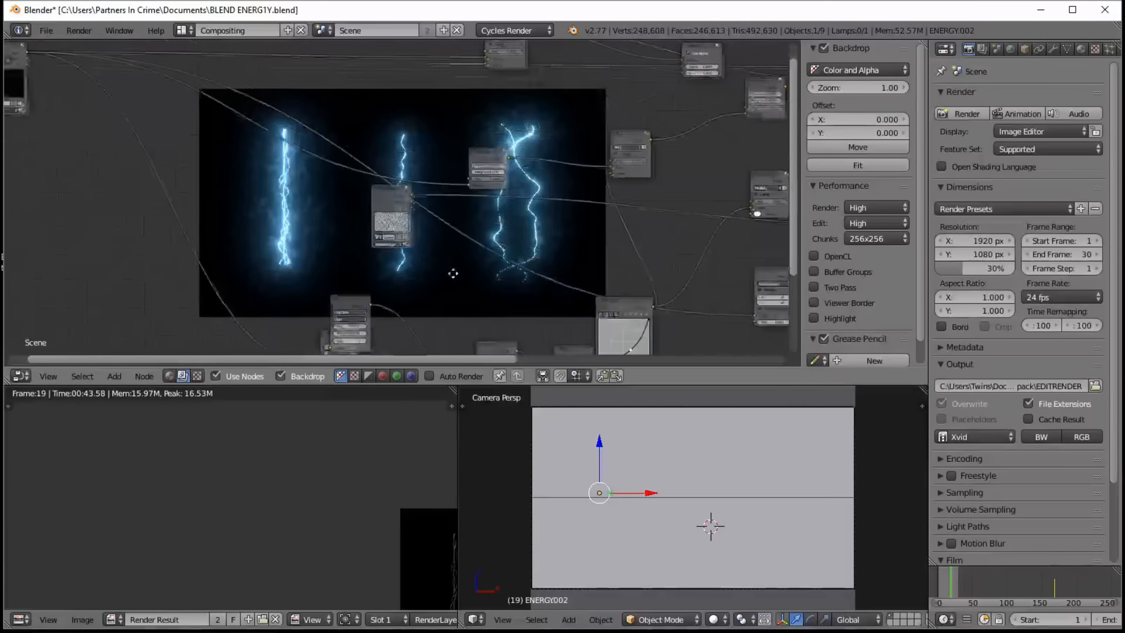
left_click(118, 129)
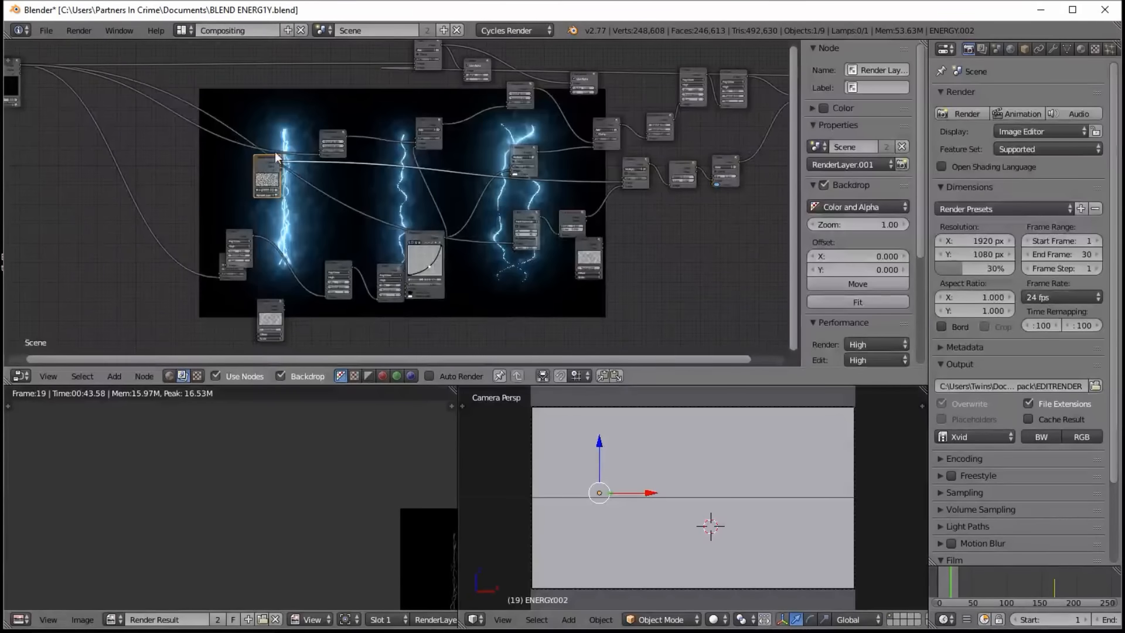
left_click(524, 230)
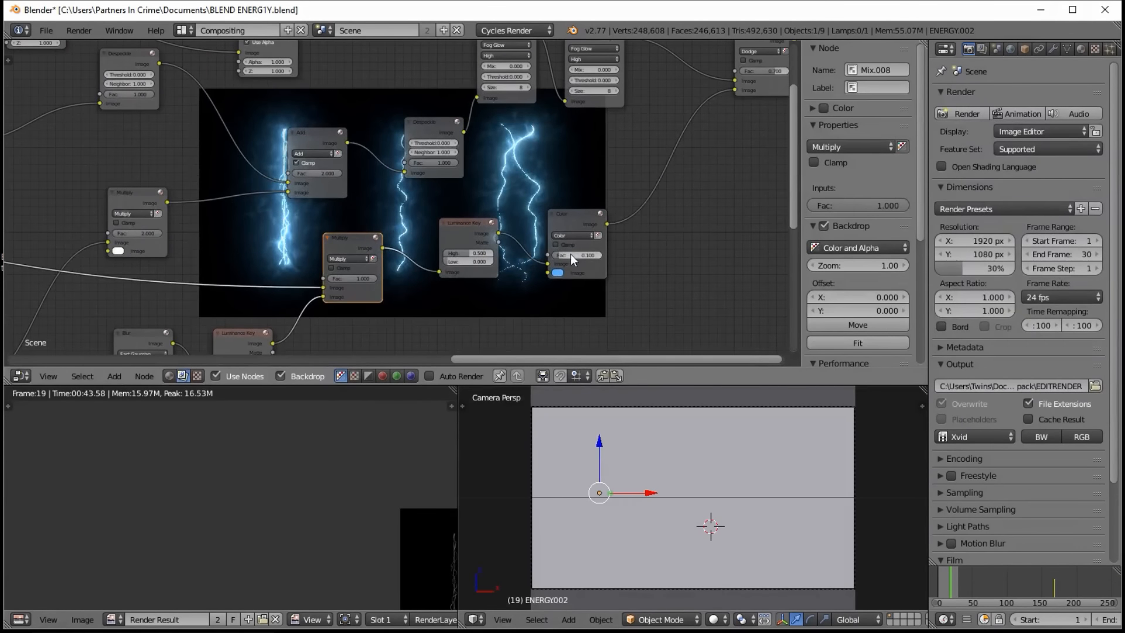
left_click(555, 273)
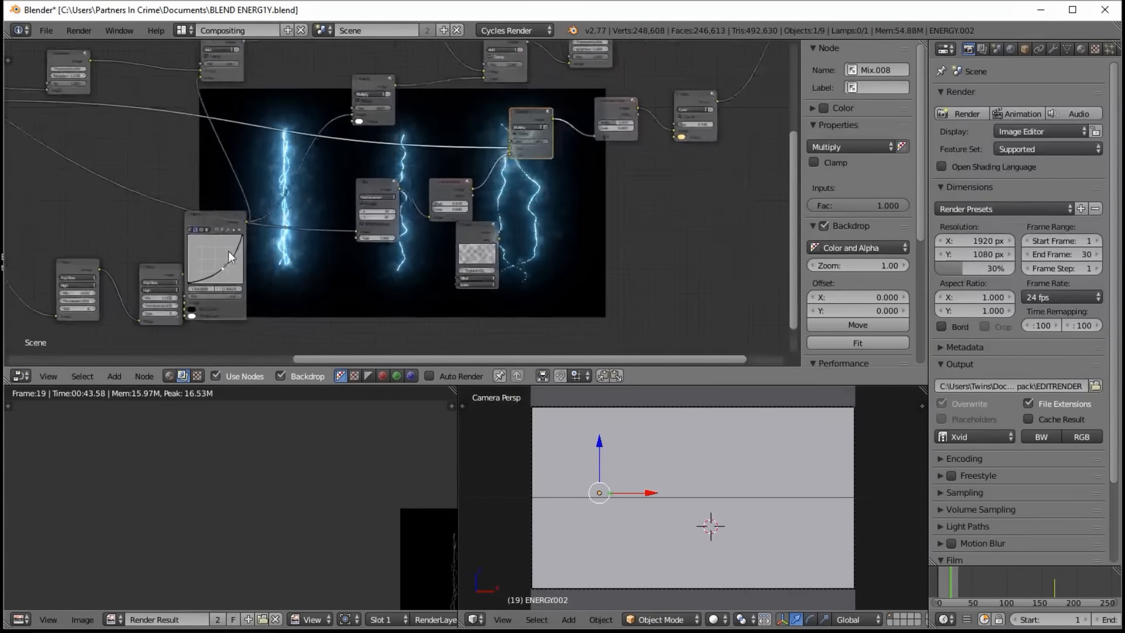
Reshape the RGB Curves node, raising red and lowering blue so the lines glow orange.
left_click(219, 176)
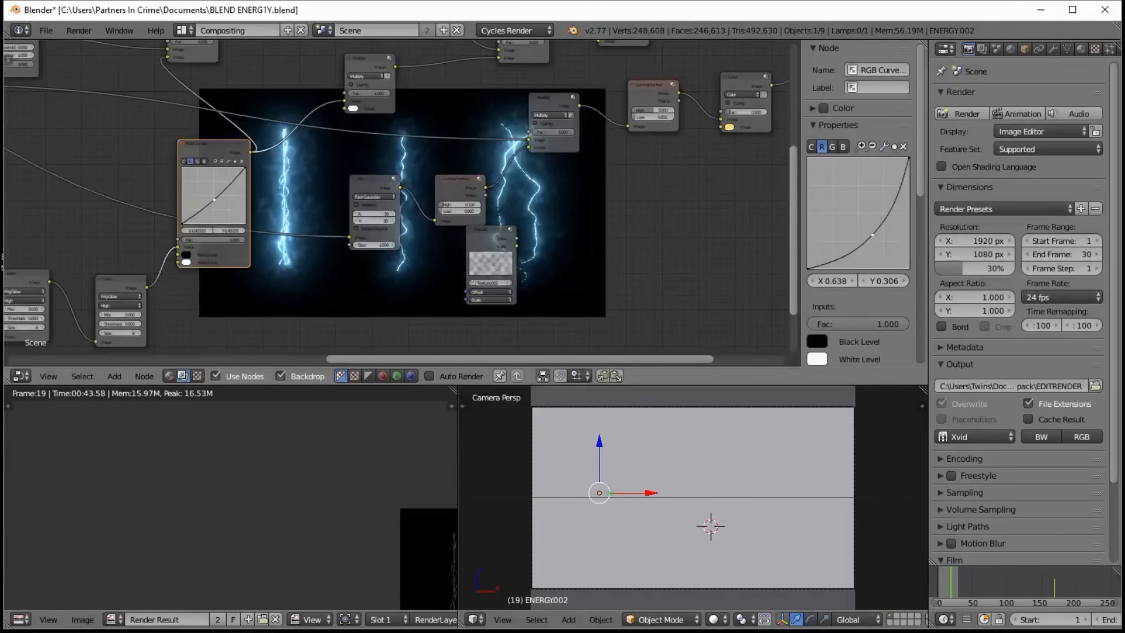
left_click(204, 160)
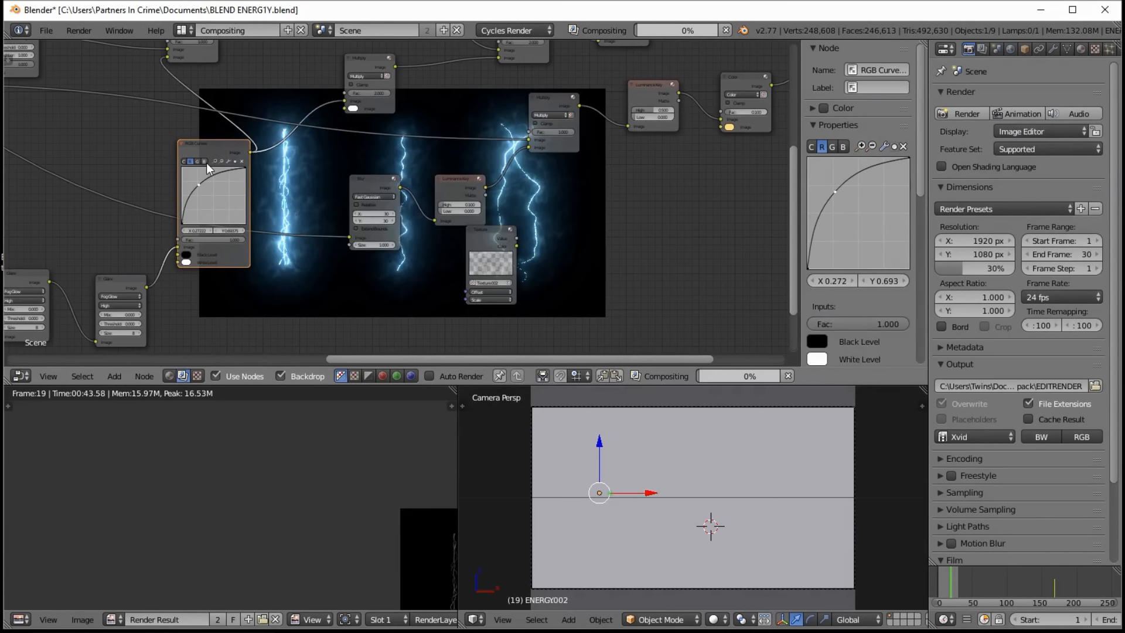
left_click(845, 147)
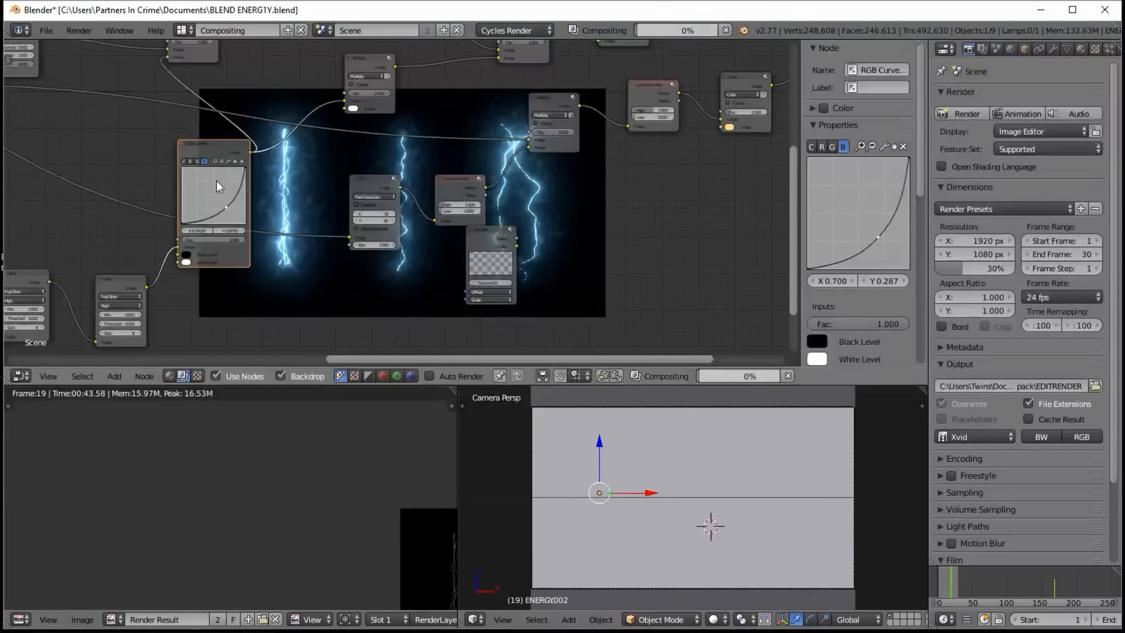
mouse_move(298, 177)
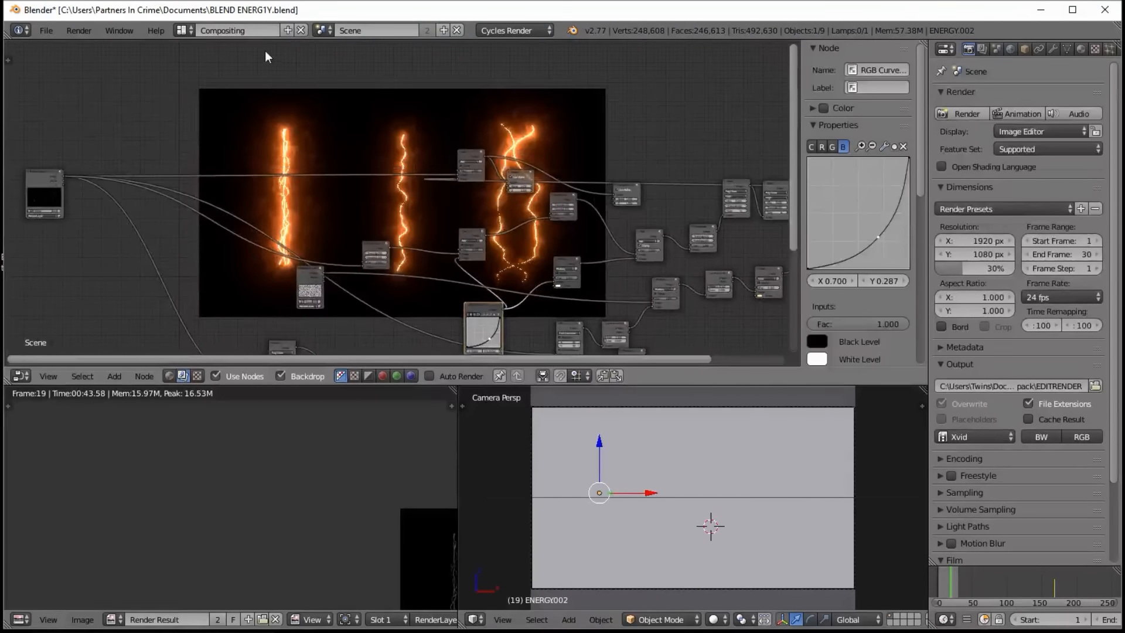
Return to the Default screen layout with the orange energy render shown.
left_click(236, 31)
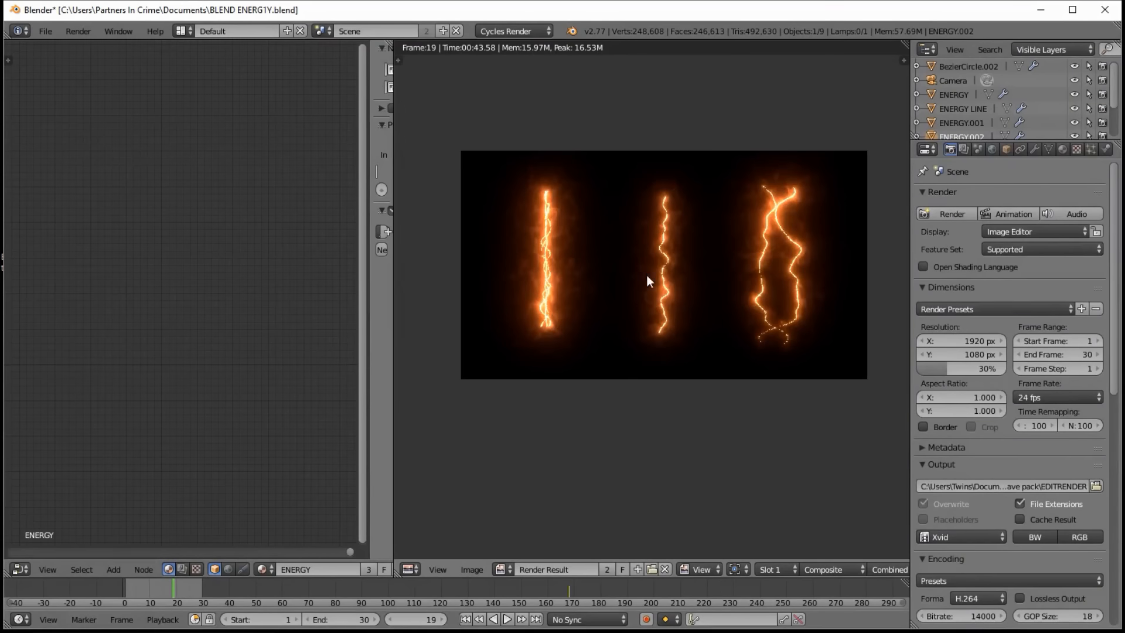
left_click(408, 569)
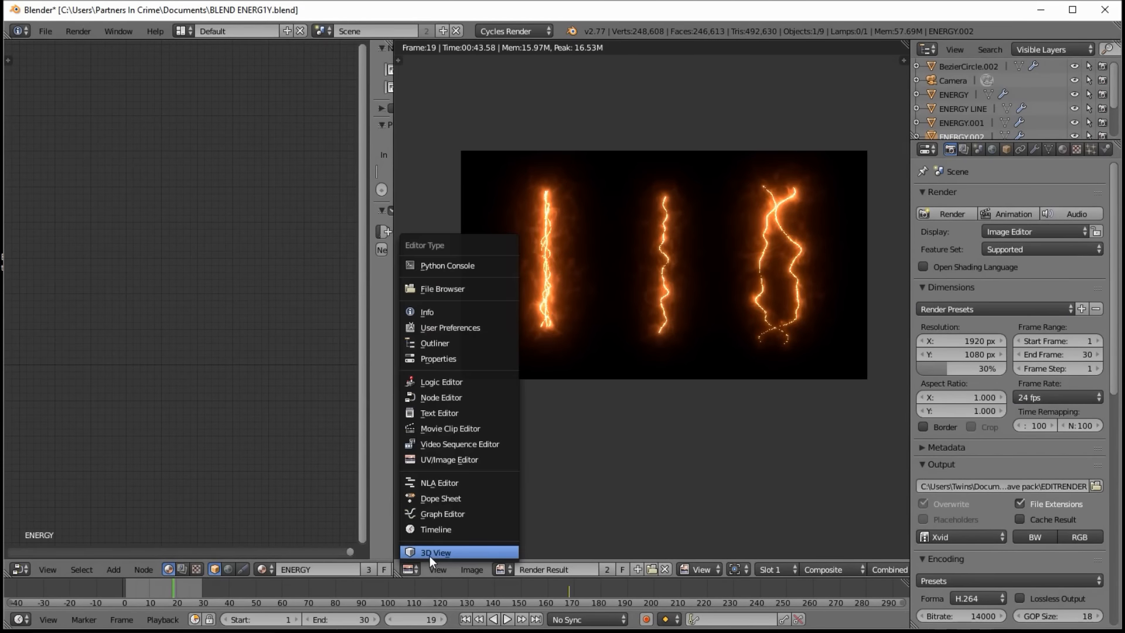
Make the central area a 3D View of the energy curves and show ENERGY.002's material.
left_click(435, 551)
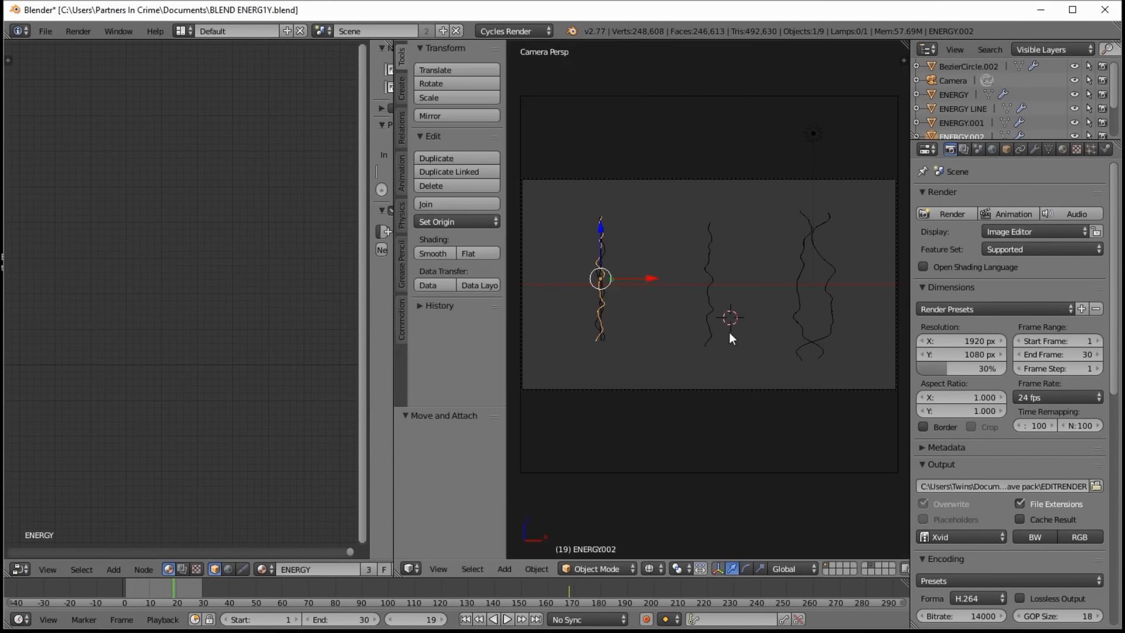
left_click(1063, 148)
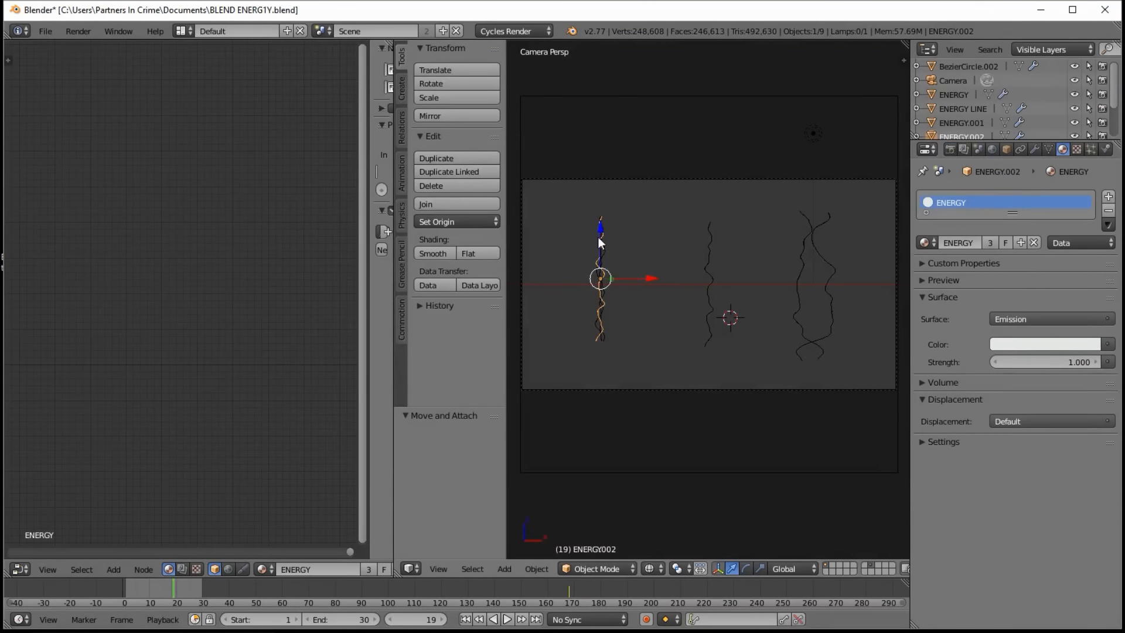
mouse_move(982, 331)
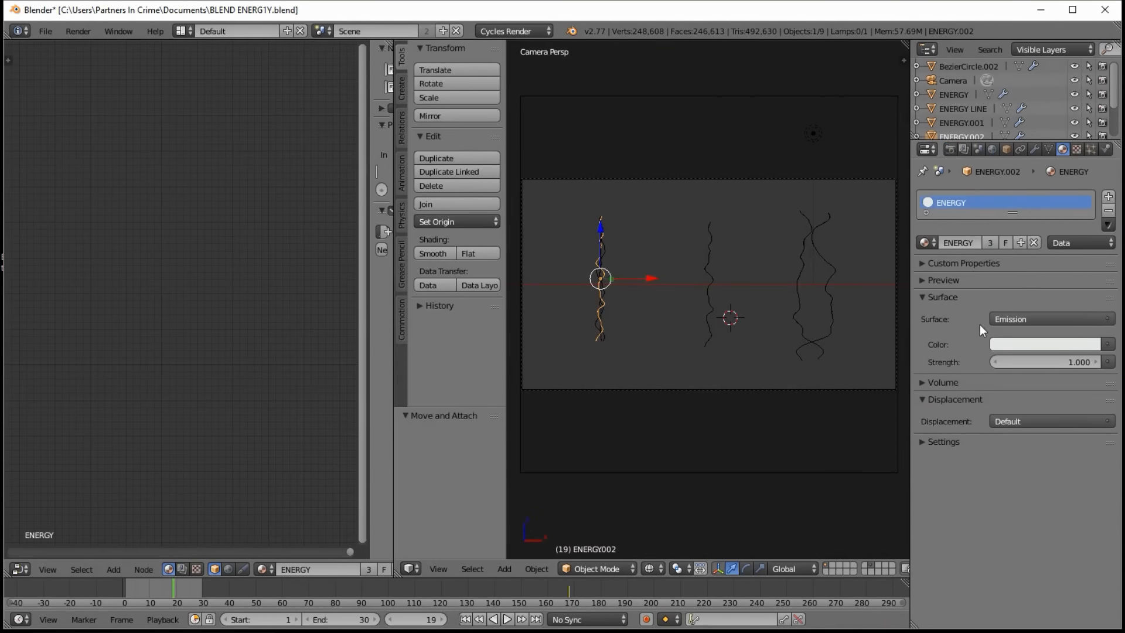
mouse_move(1013, 371)
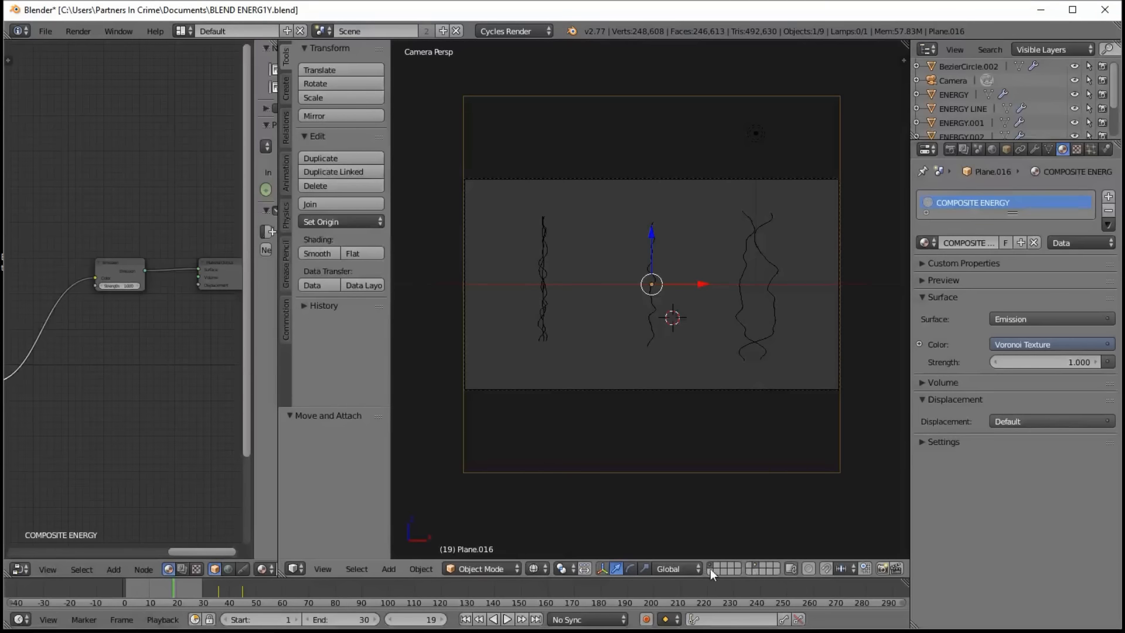
mouse_move(784, 543)
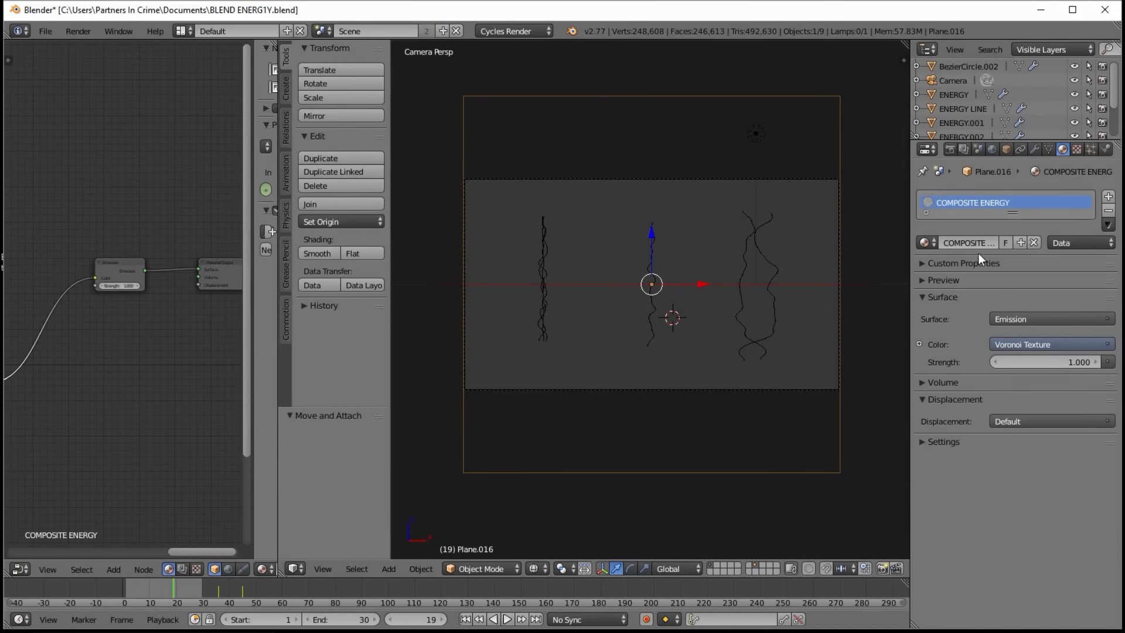
Show the scene's Render Layers settings and select RenderLayer, then RenderLayer.001.
left_click(964, 148)
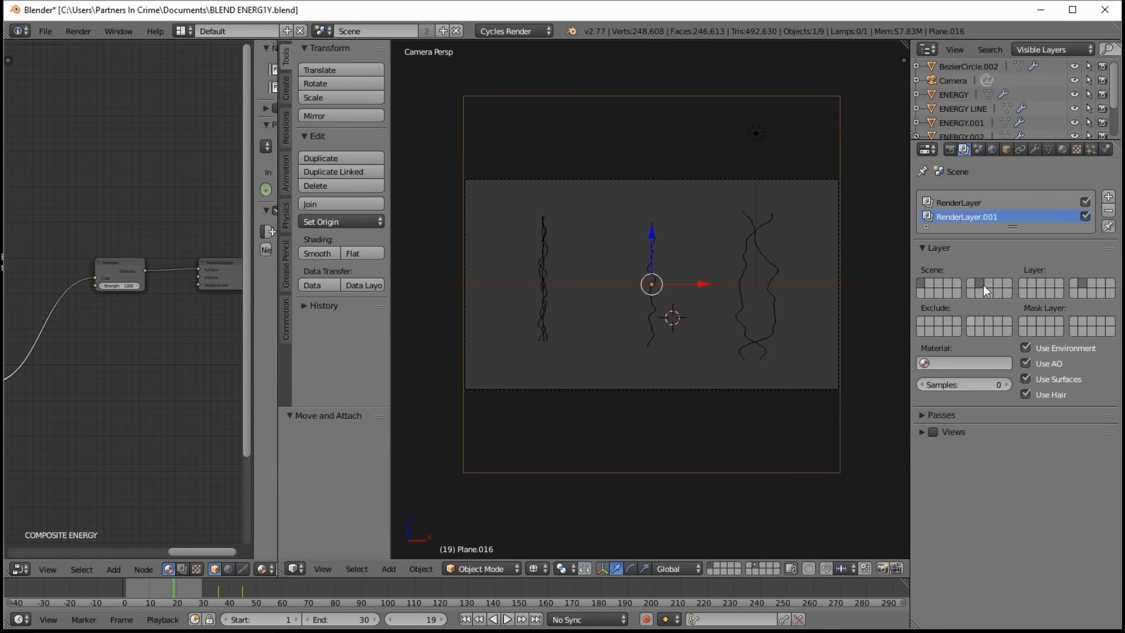
left_click(969, 202)
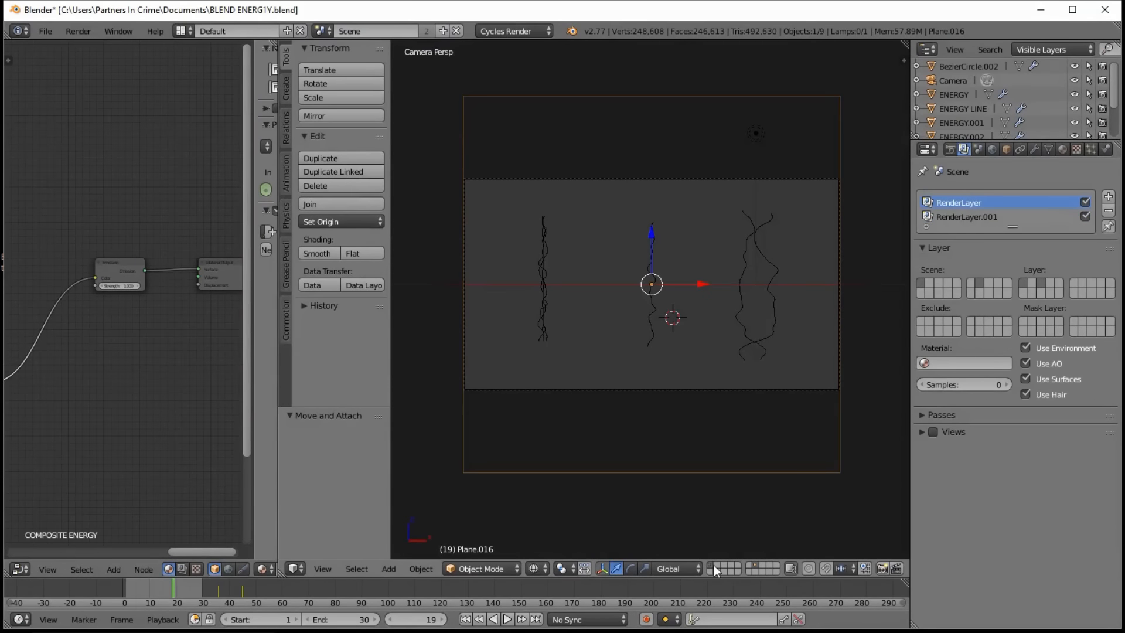
left_click(967, 217)
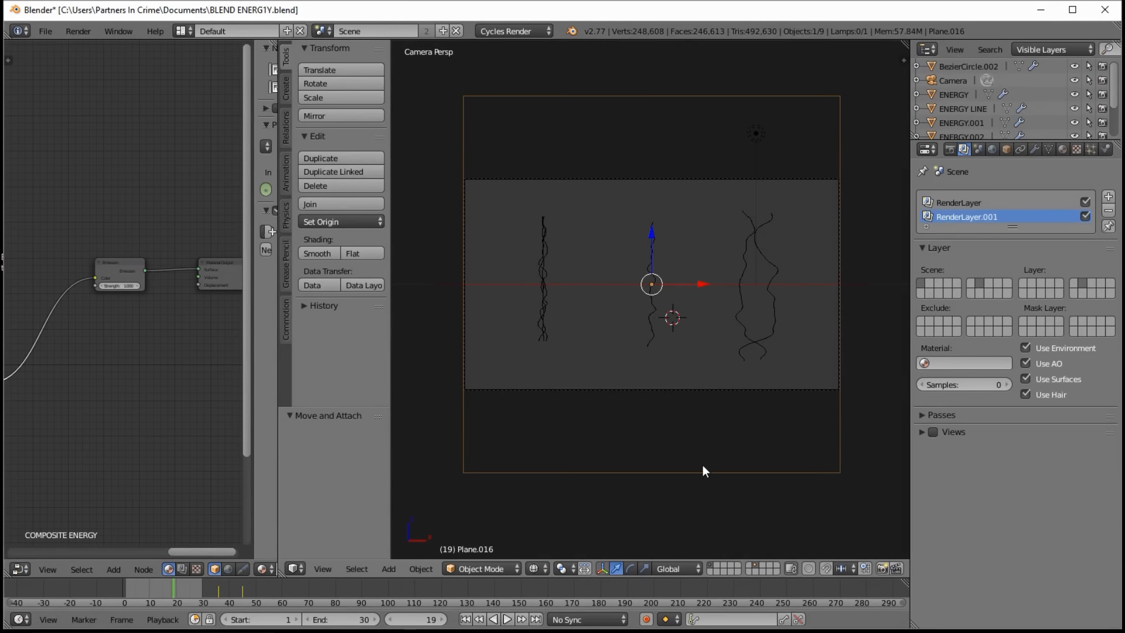
scroll("down", 3)
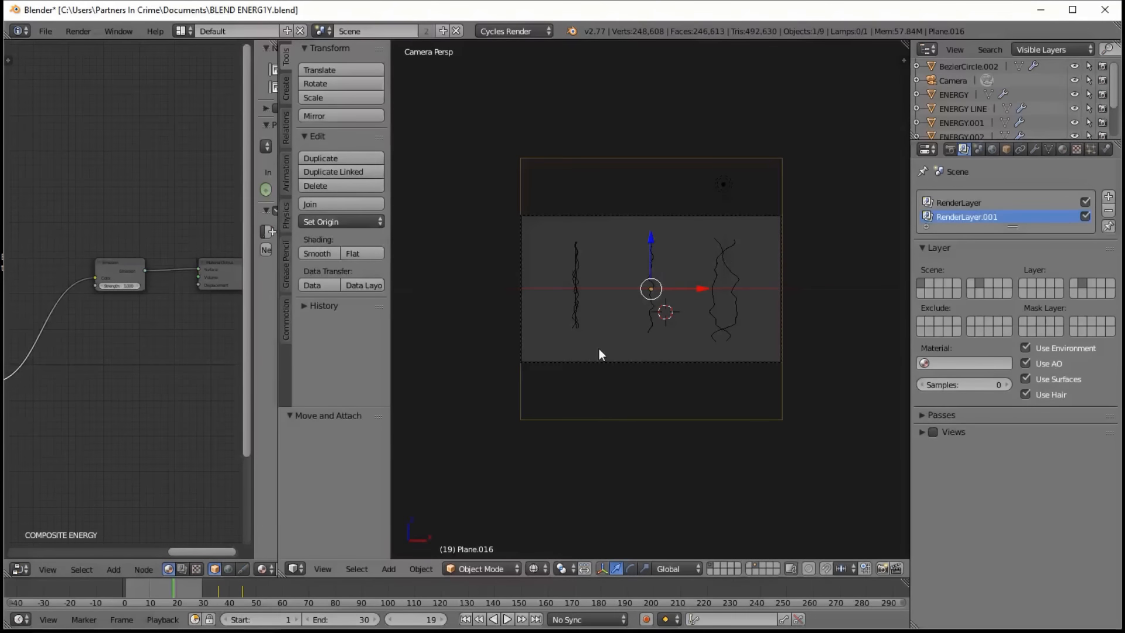
mouse_move(590, 373)
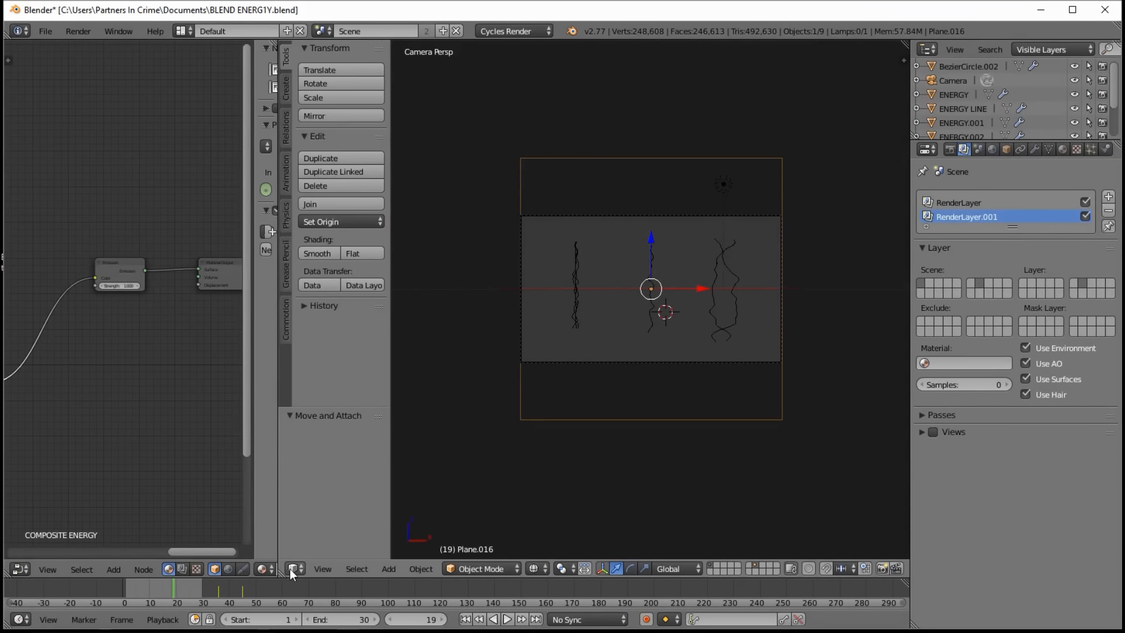
left_click(293, 568)
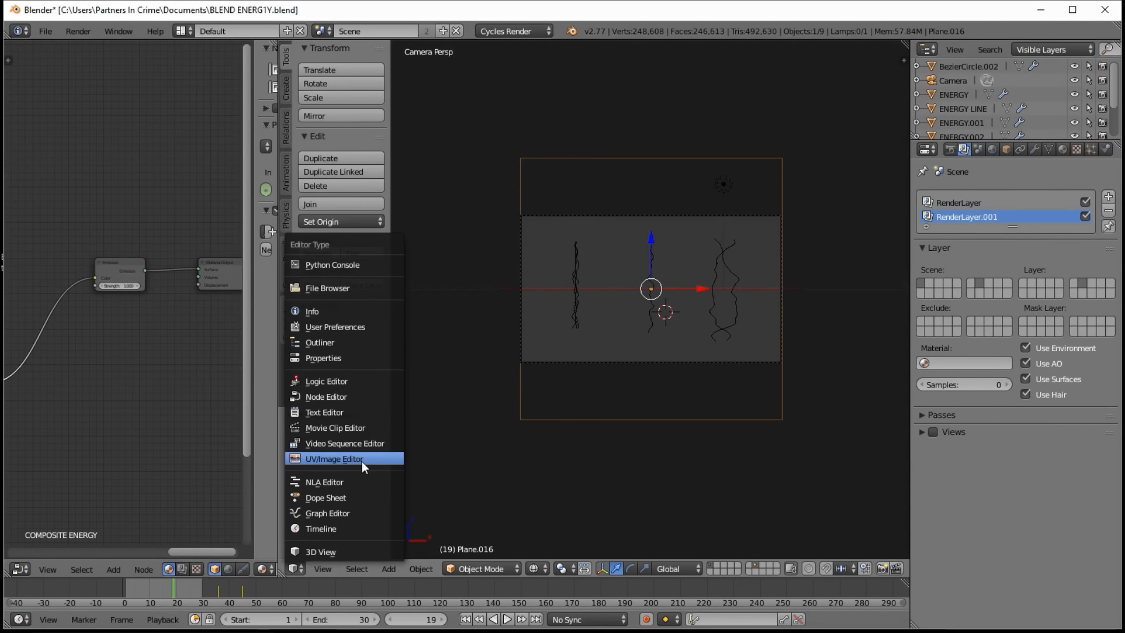
Switch the central area to the UV/Image Editor showing the orange energy Render Result, zoomed in.
left_click(334, 458)
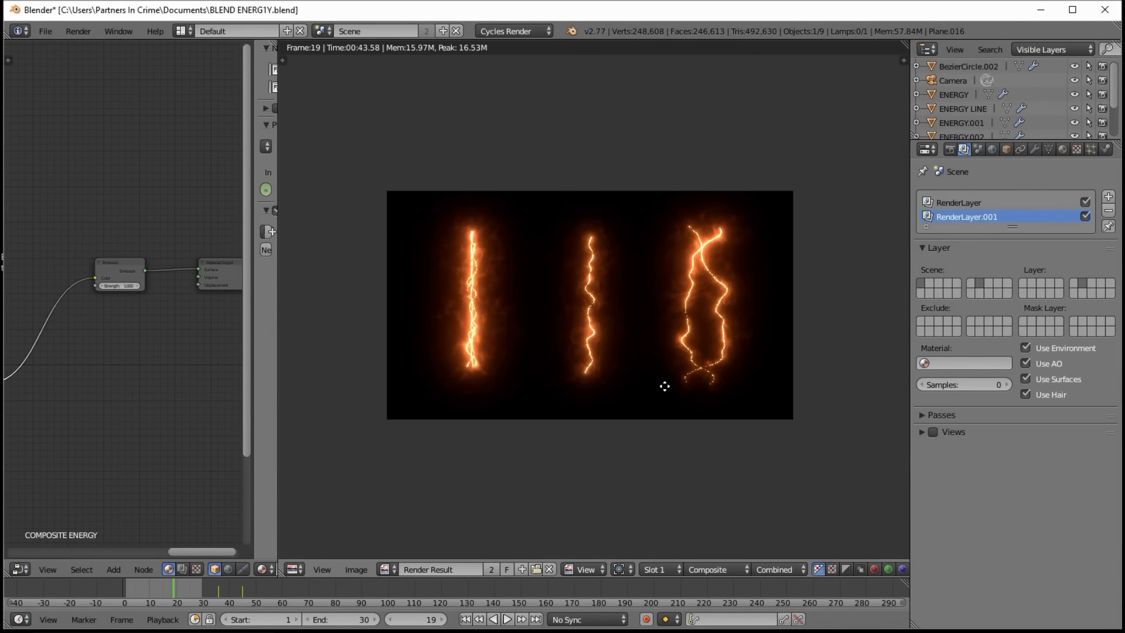
scroll("up", 3)
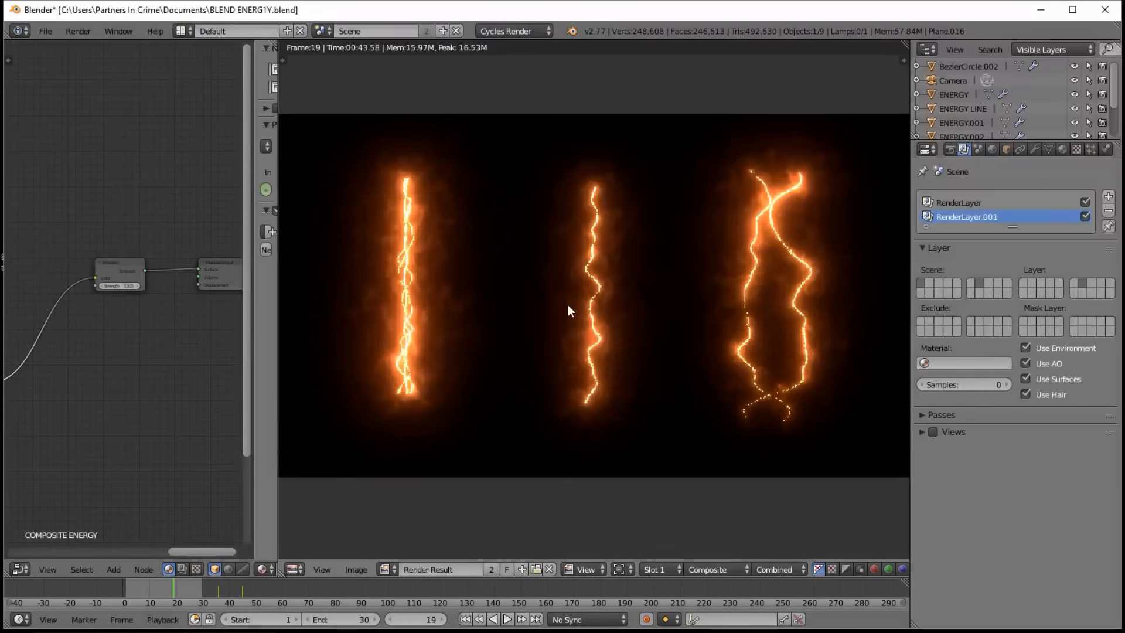